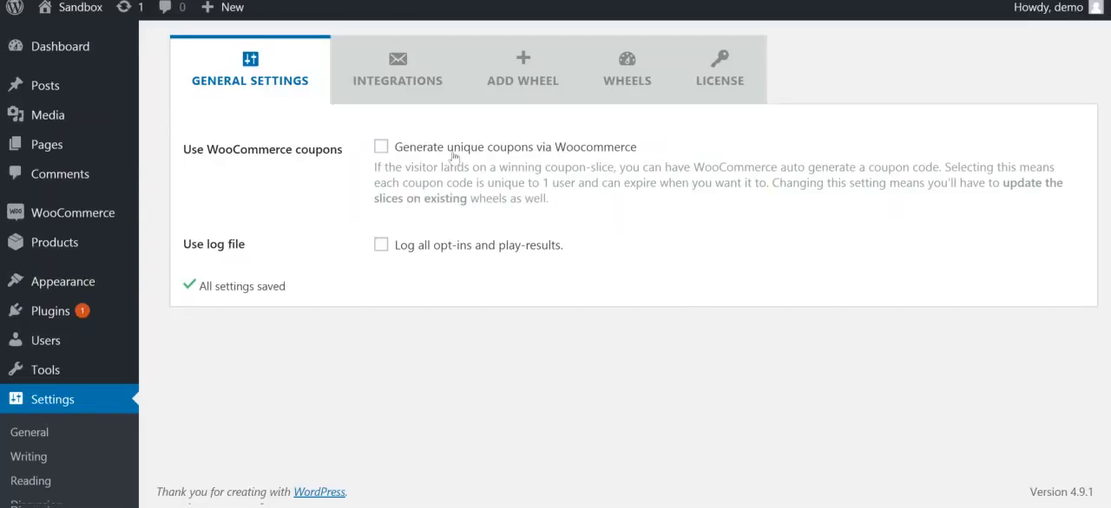
{"action": "mouse_move", "coordinate": [415, 154]}
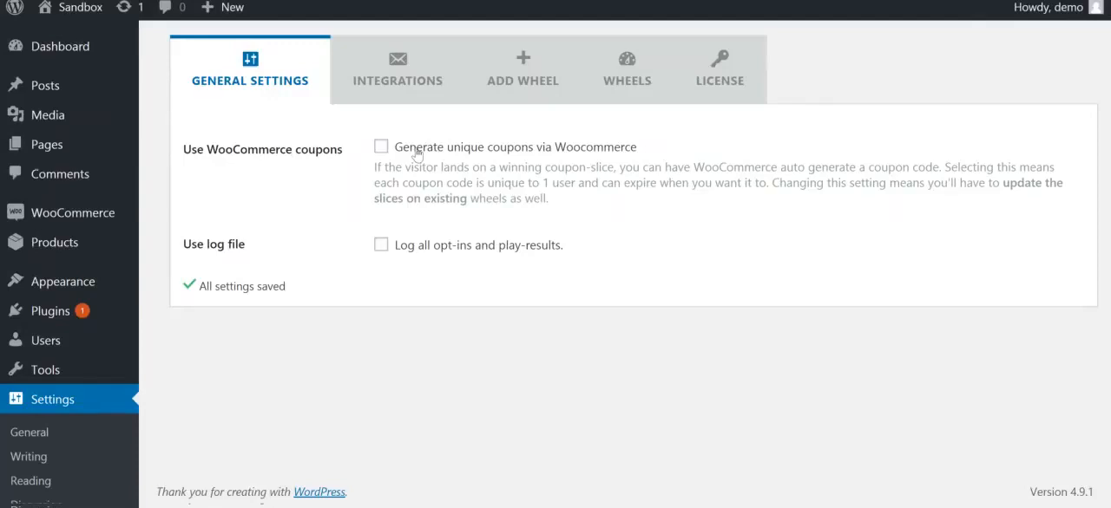
Enable 'Generate unique coupons via Woocommerce' and 'Log all opt-ins and play-results' in General Settings
{"action": "left_click", "coordinate": [380, 146]}
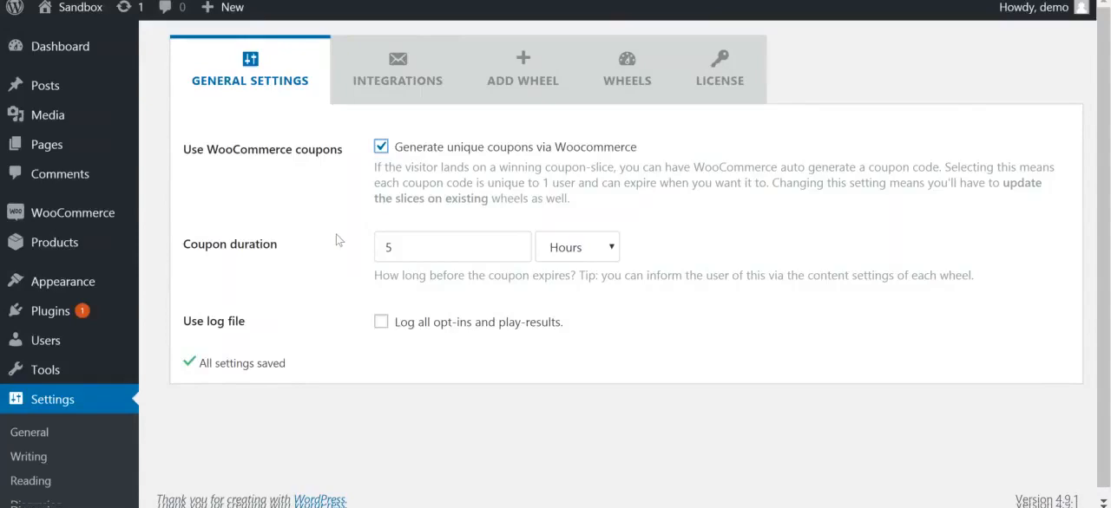
{"action": "mouse_move", "coordinate": [445, 222]}
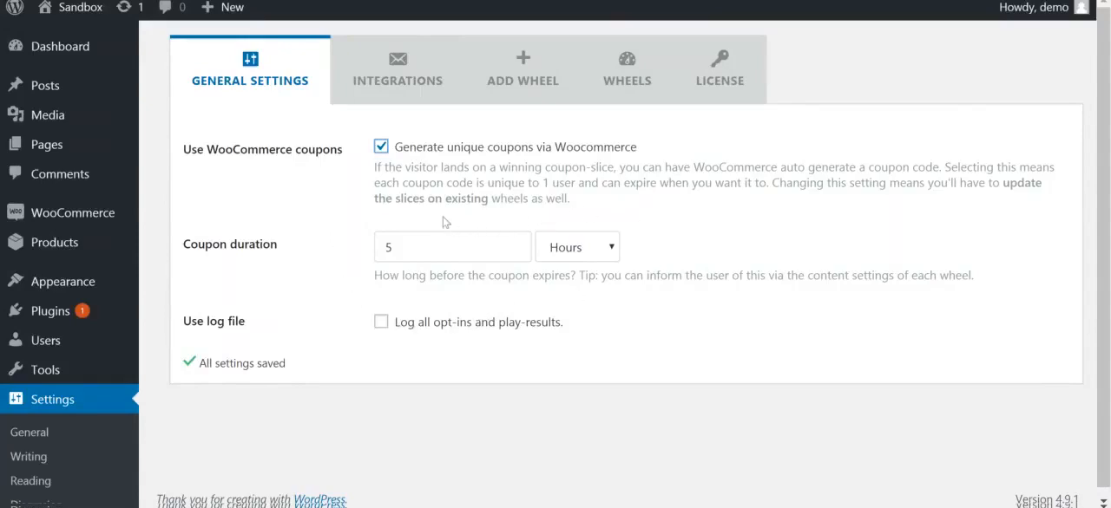
{"action": "mouse_move", "coordinate": [395, 294]}
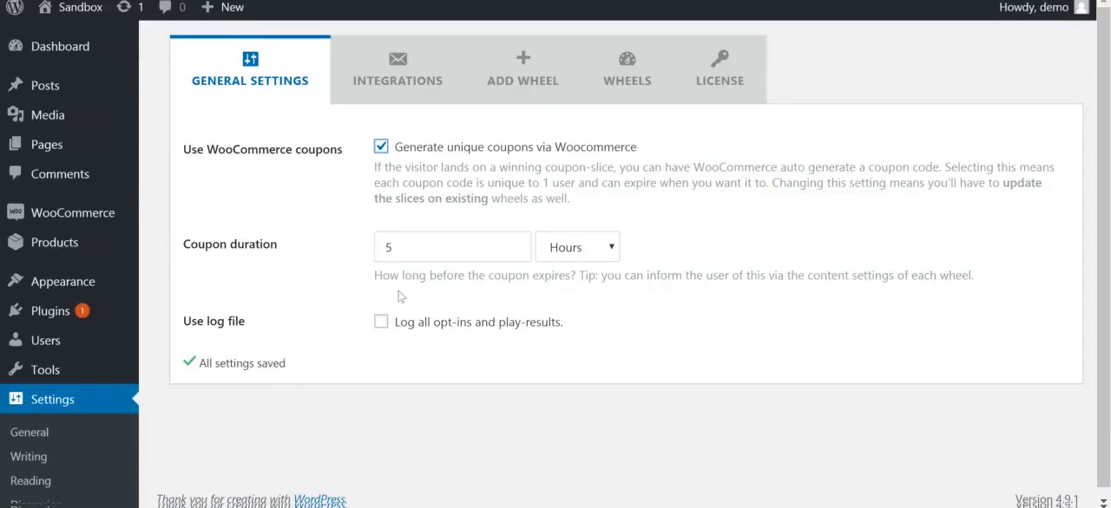
{"action": "left_click", "coordinate": [381, 322]}
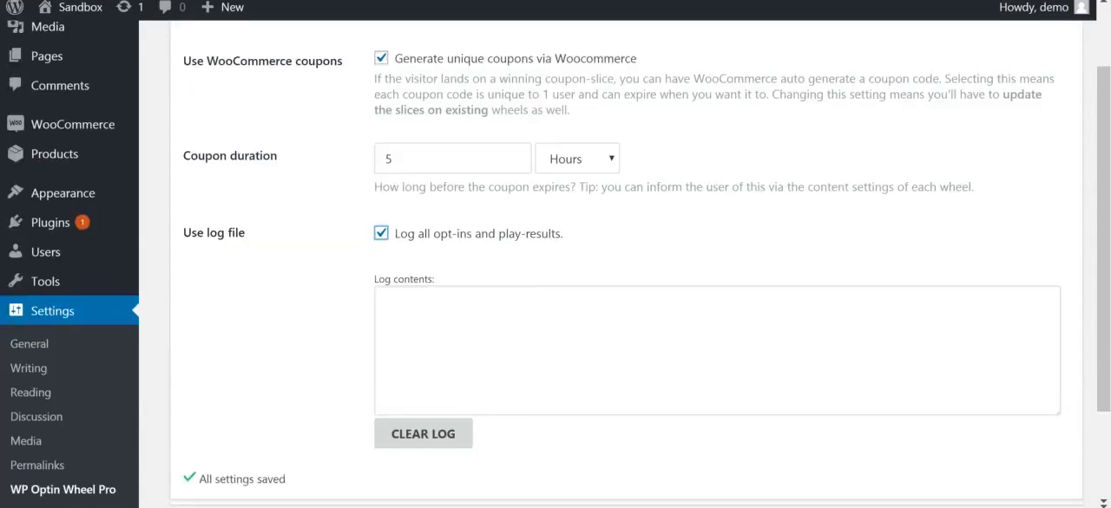
{"action": "scroll", "scroll_direction": "down", "scroll_amount": 3}
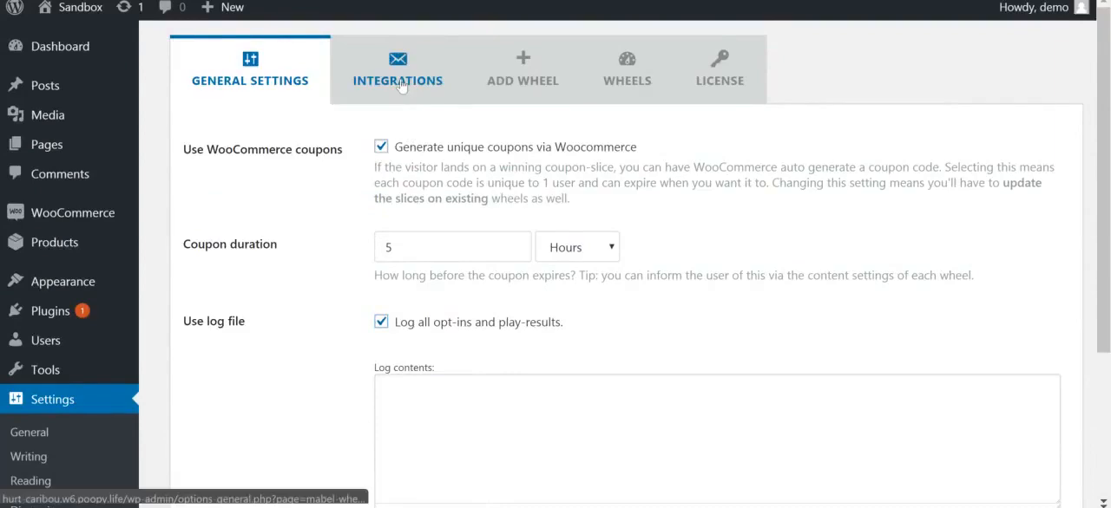
View the ActiveCampaign tile, then the MailChimp connection settings with its API key field
{"action": "left_click", "coordinate": [397, 67]}
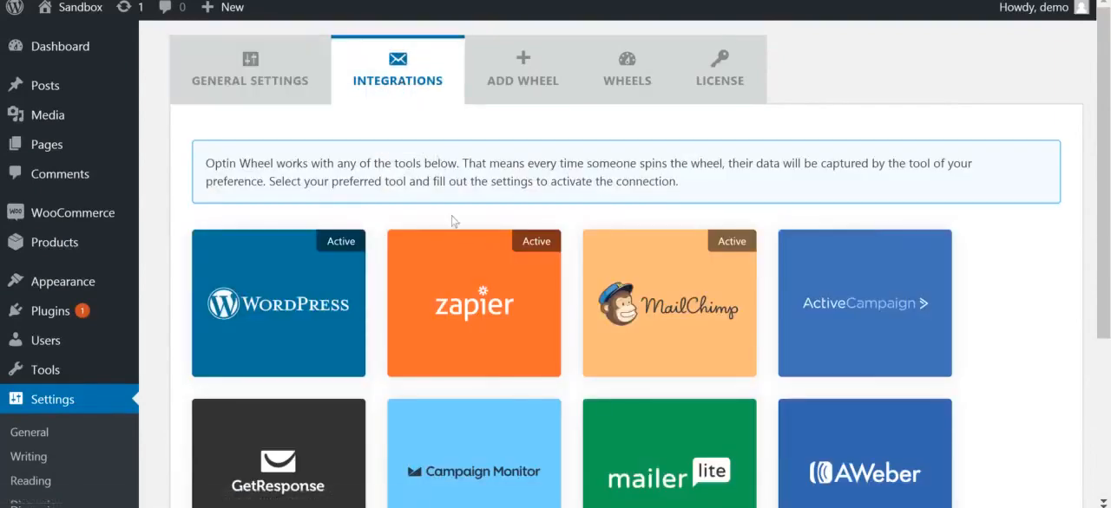
{"action": "mouse_move", "coordinate": [467, 197]}
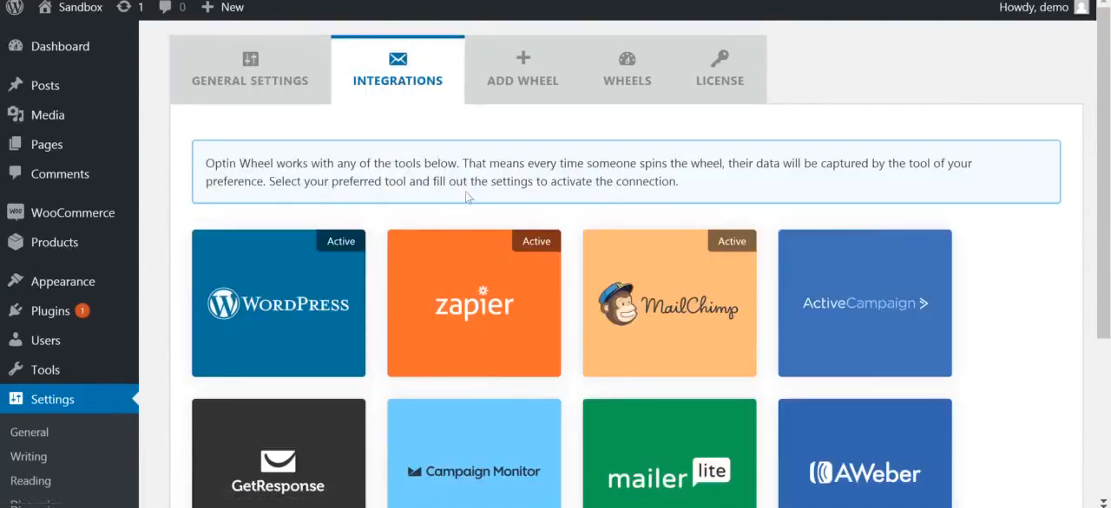
{"action": "scroll", "scroll_direction": "down", "scroll_amount": 3}
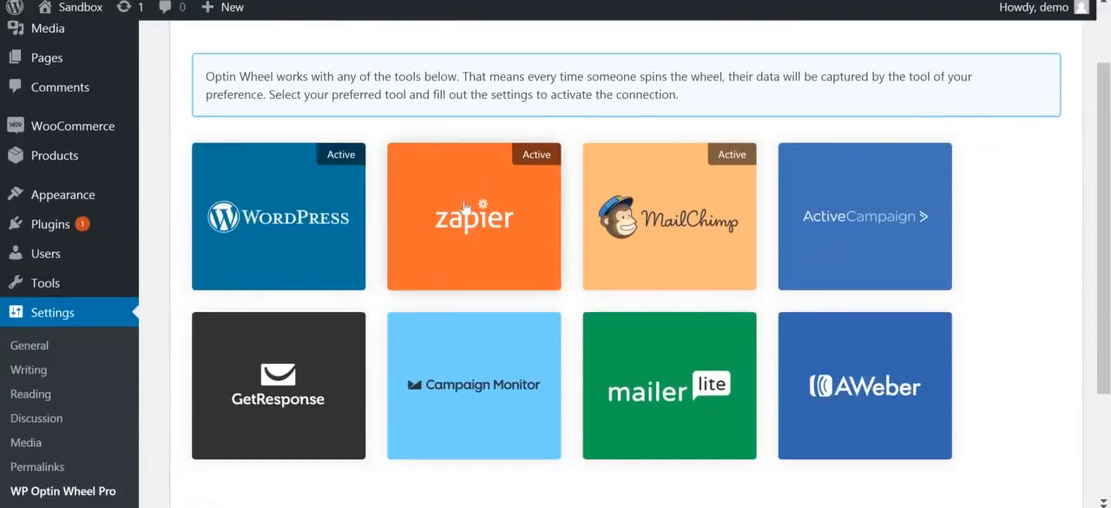
{"action": "mouse_move", "coordinate": [807, 205]}
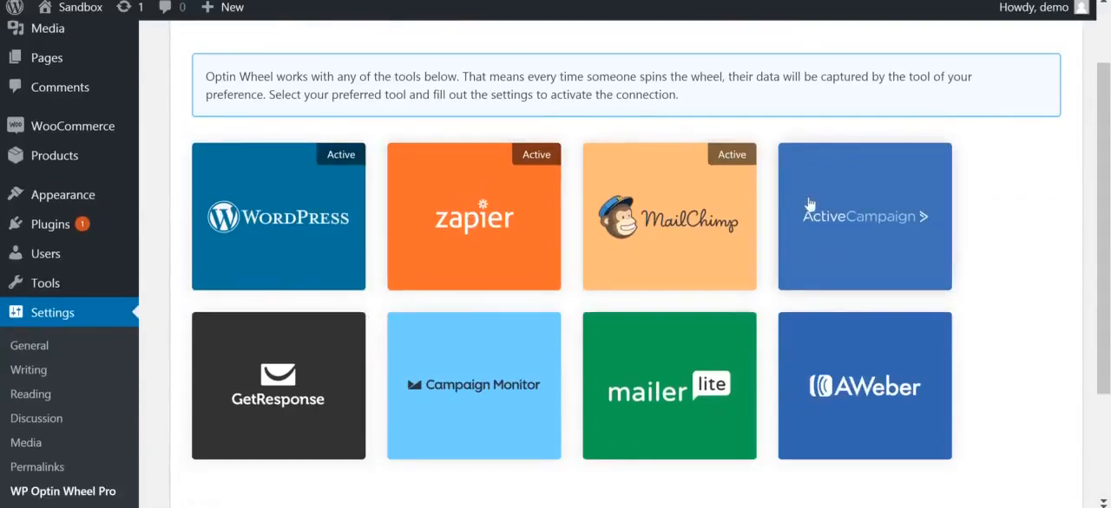
{"action": "left_click", "coordinate": [863, 216]}
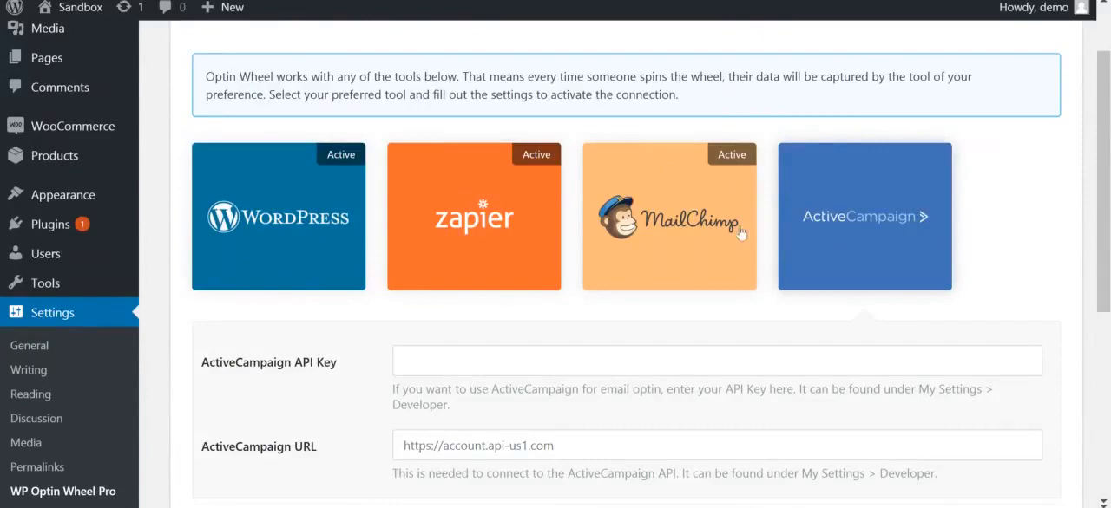
{"action": "left_click", "coordinate": [669, 216]}
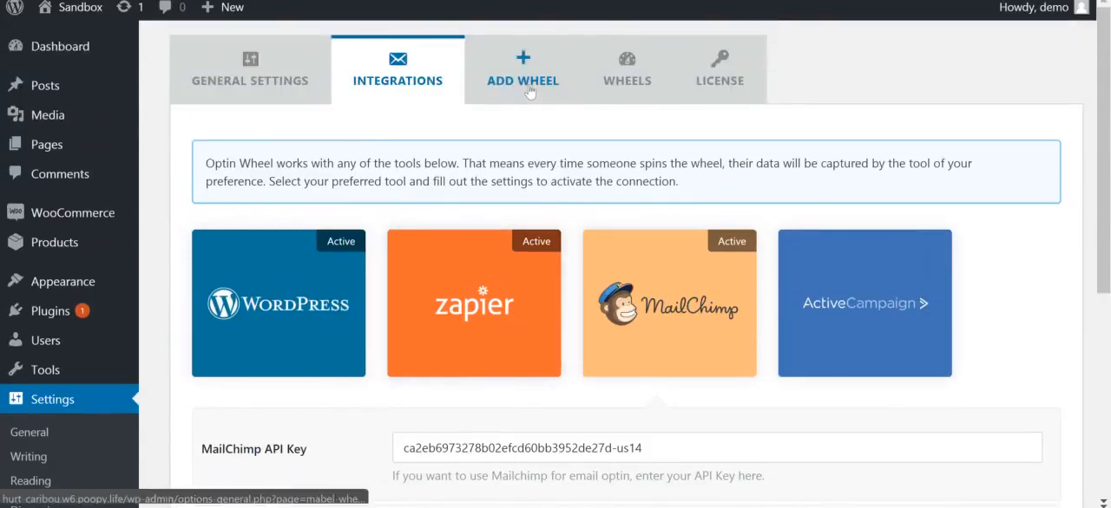
Begin a new wheel and initially set opt-in capture to the WordPress database
{"action": "left_click", "coordinate": [522, 67]}
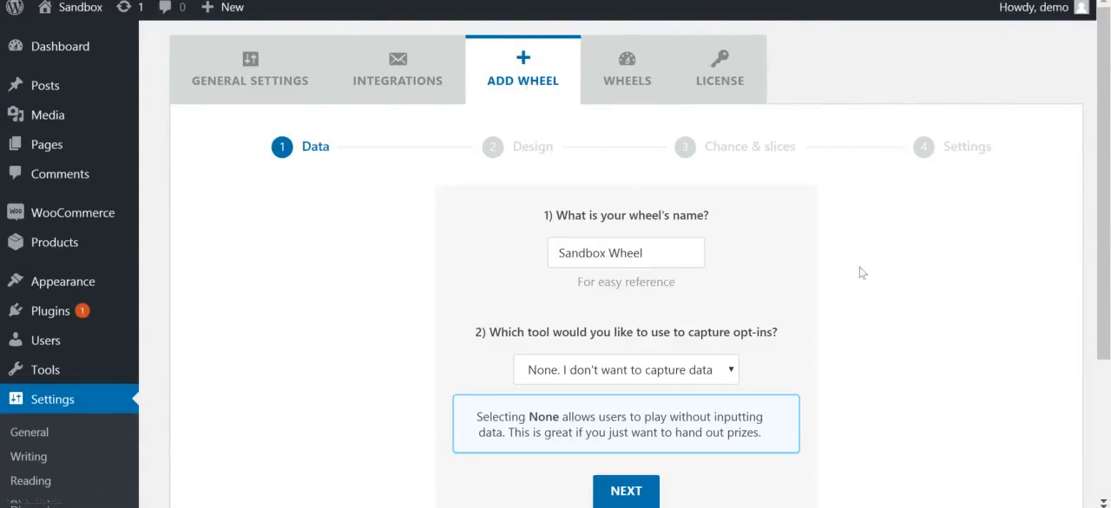
{"action": "scroll", "scroll_direction": "down", "scroll_amount": 3}
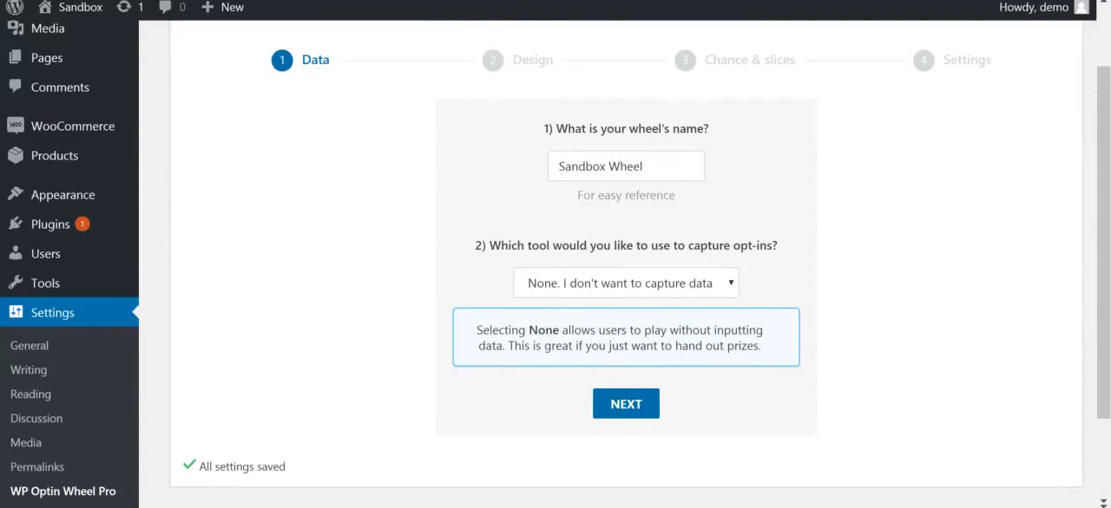
{"action": "mouse_move", "coordinate": [609, 284]}
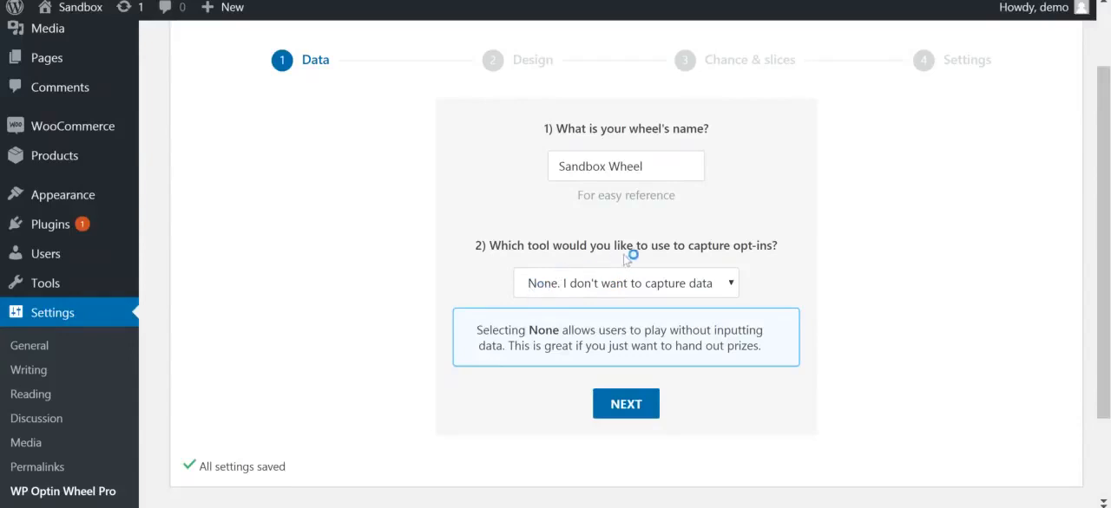
{"action": "mouse_move", "coordinate": [642, 266]}
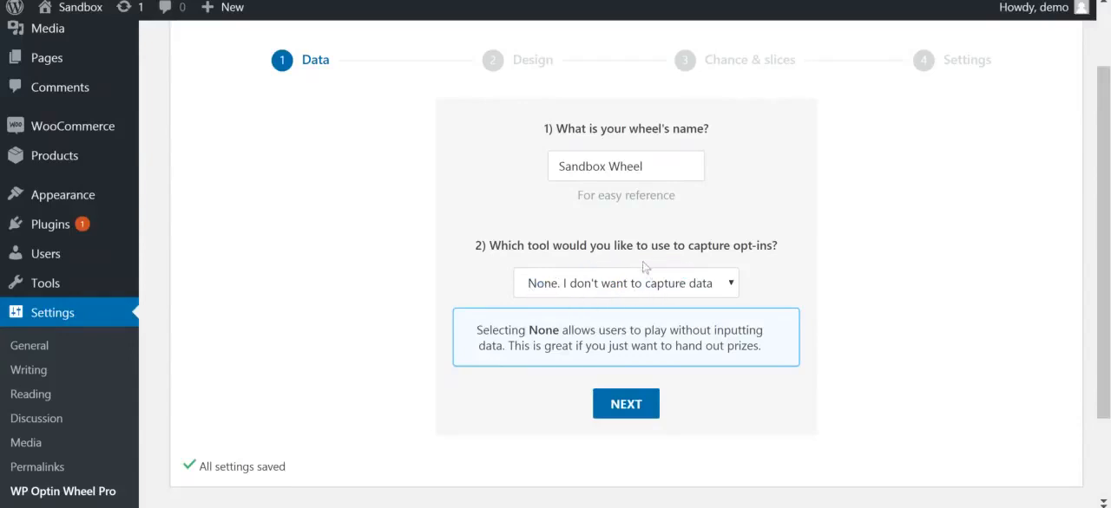
{"action": "left_click", "coordinate": [626, 282]}
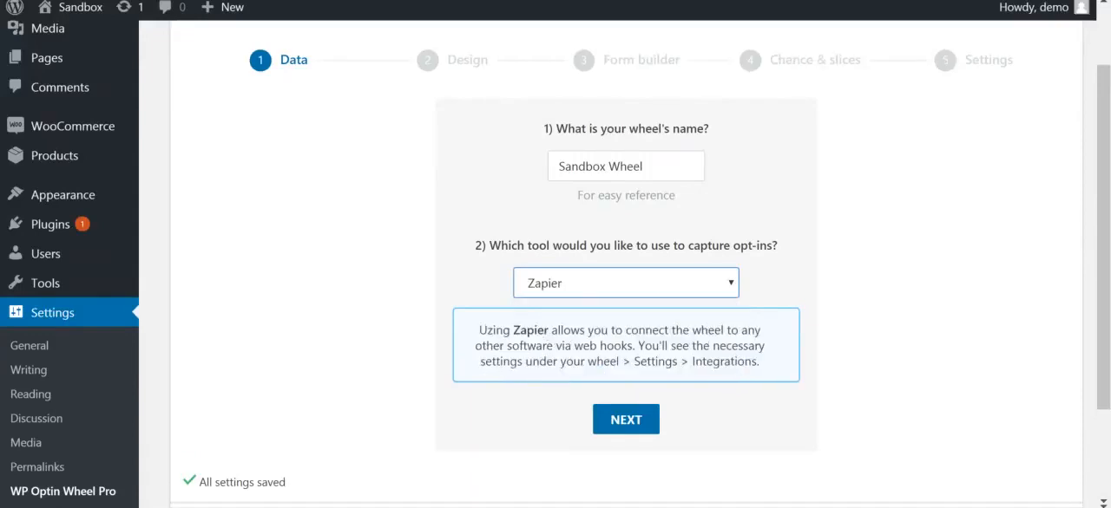
{"action": "left_click", "coordinate": [624, 283]}
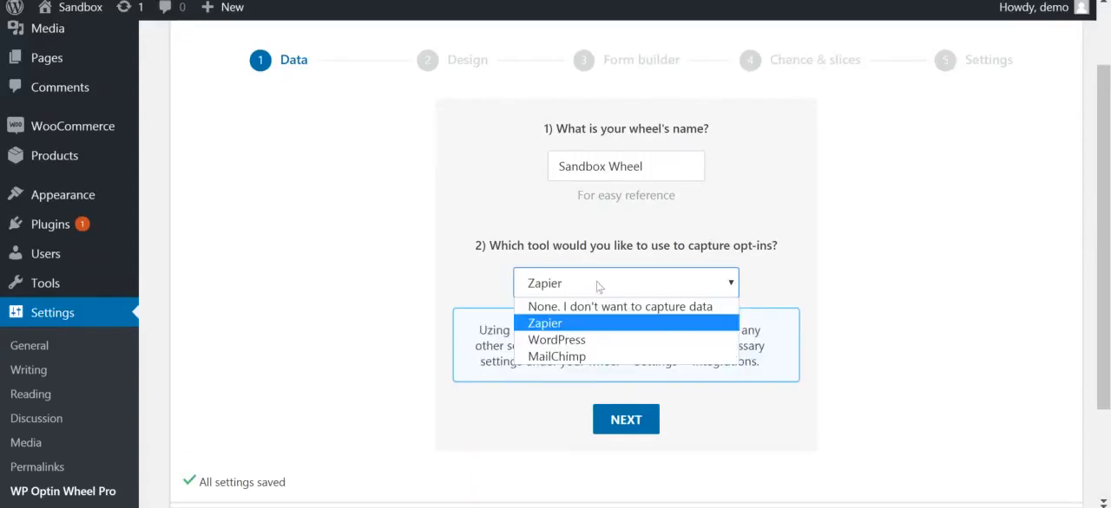
{"action": "left_click", "coordinate": [556, 340]}
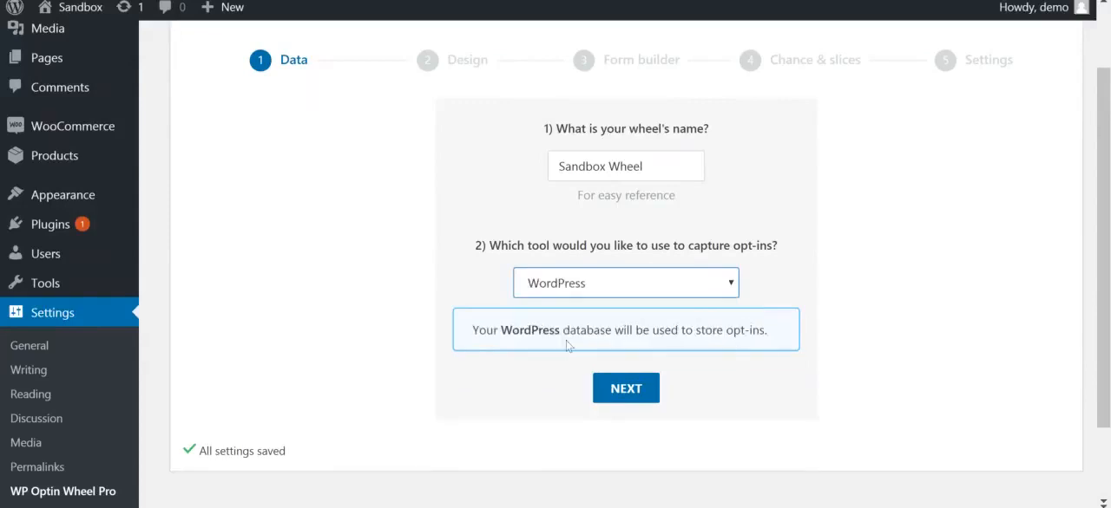
{"action": "mouse_move", "coordinate": [597, 287]}
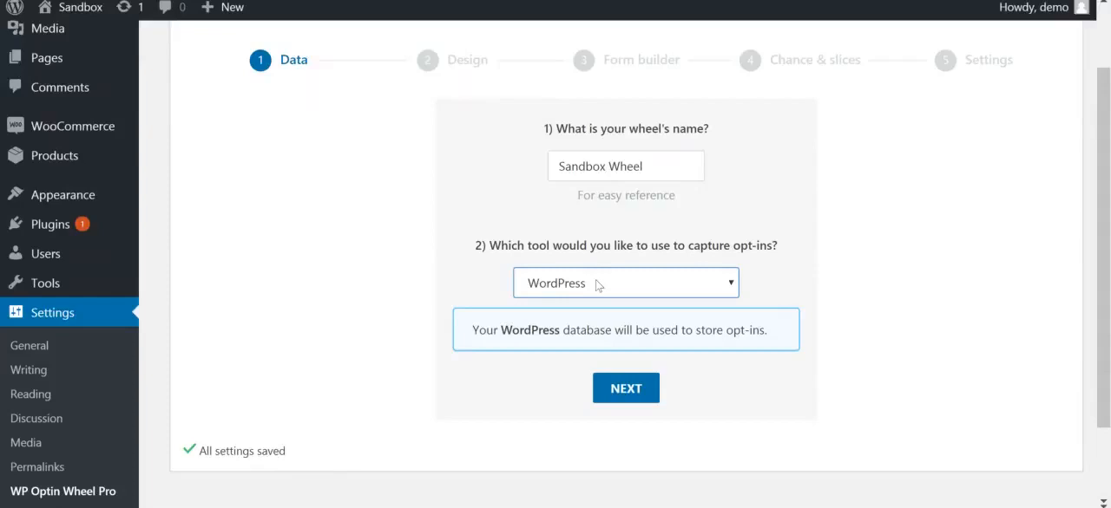
Switch the capture tool to MailChimp using the 'WP Optin Wheel Demo List'
{"action": "left_click", "coordinate": [625, 283]}
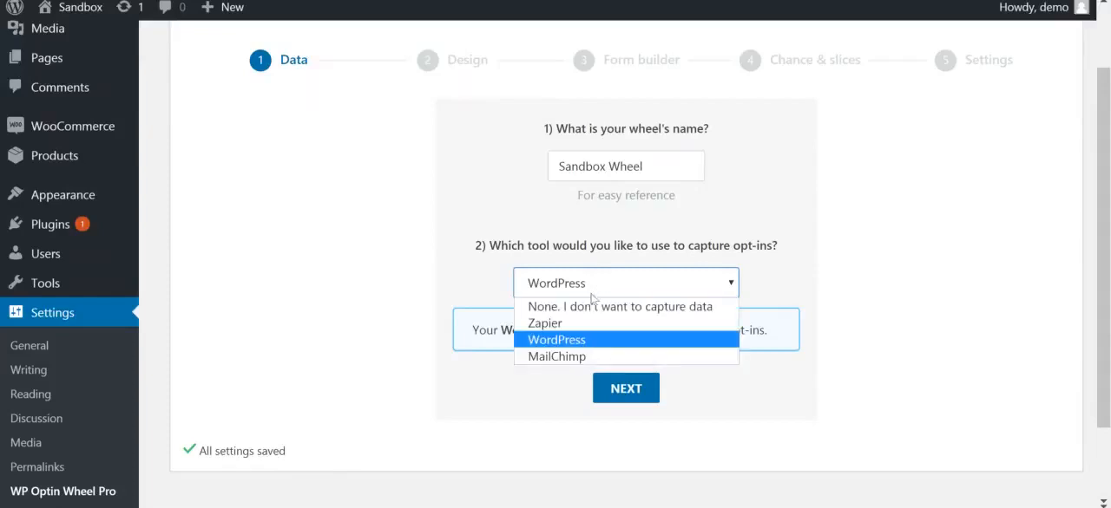
{"action": "left_click", "coordinate": [557, 357]}
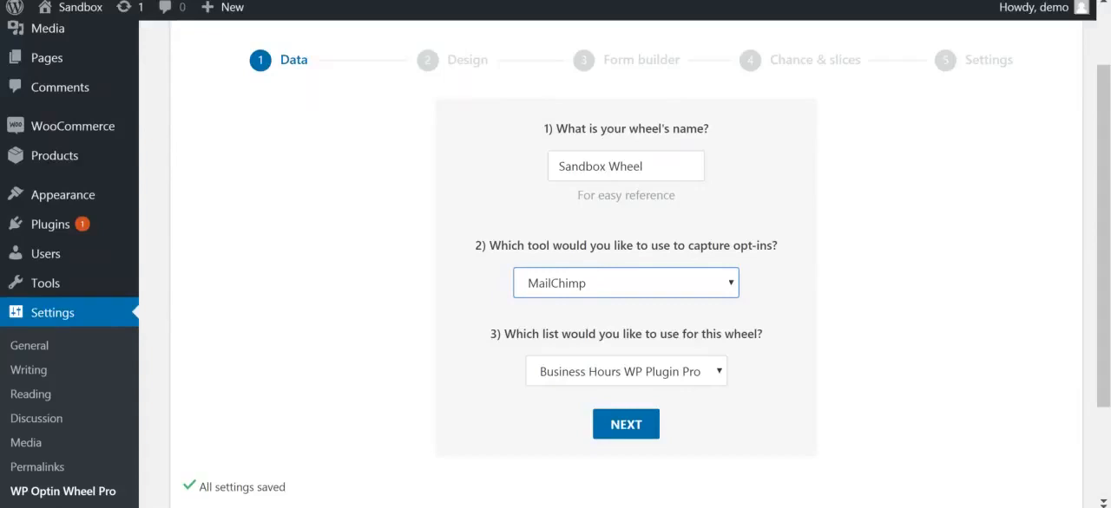
{"action": "mouse_move", "coordinate": [753, 354]}
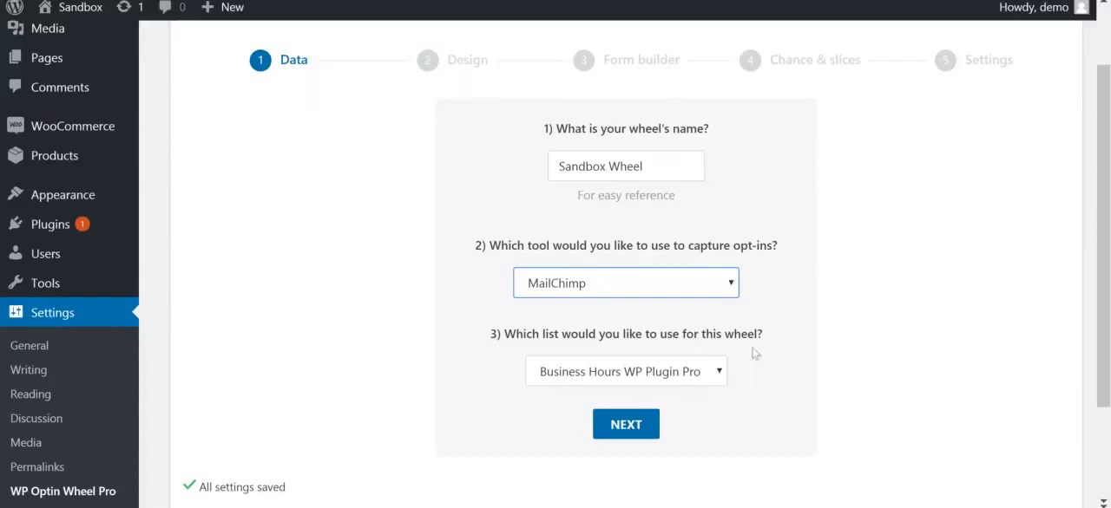
{"action": "mouse_move", "coordinate": [549, 373]}
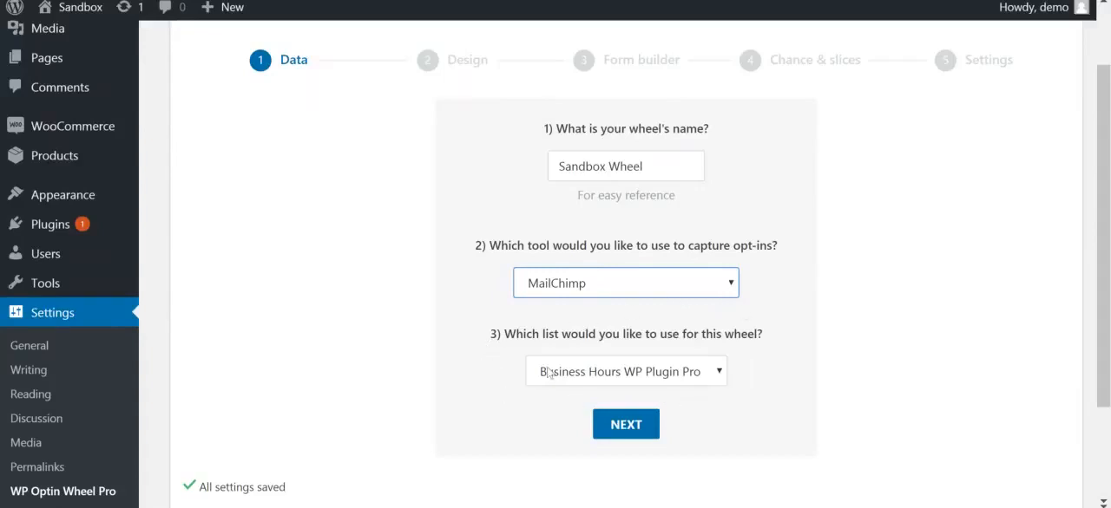
{"action": "left_click", "coordinate": [624, 370]}
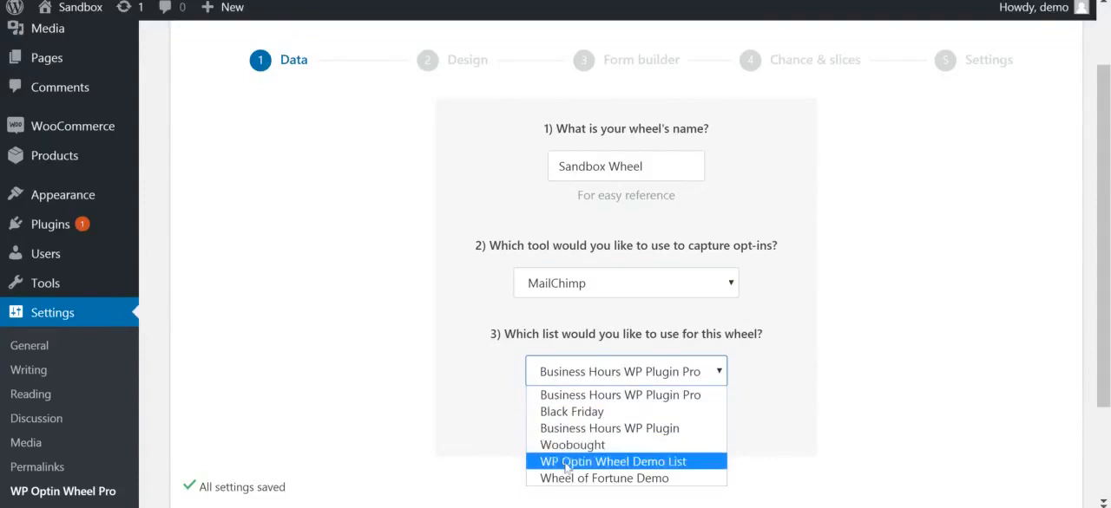
{"action": "left_click", "coordinate": [612, 460]}
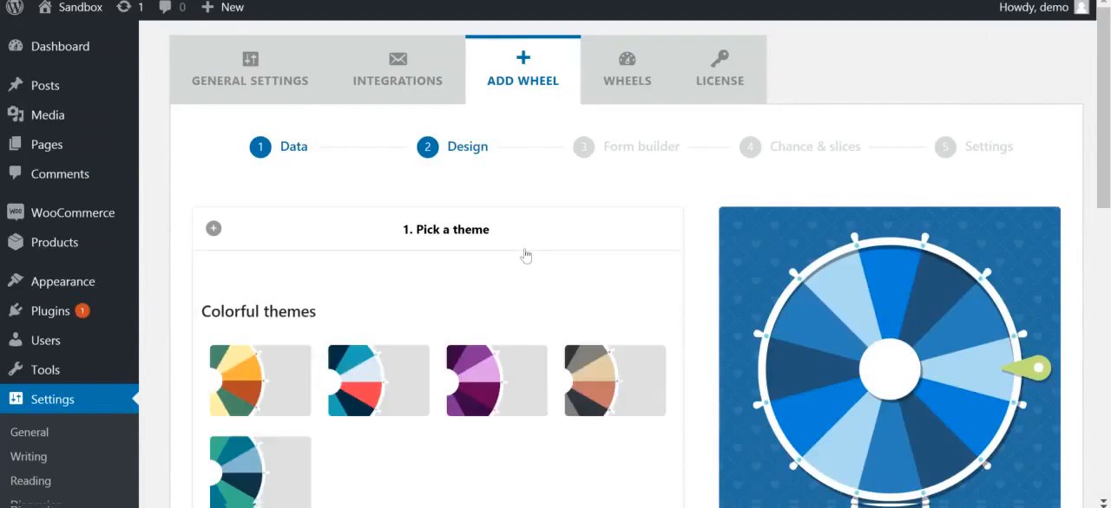
{"action": "mouse_move", "coordinate": [399, 400]}
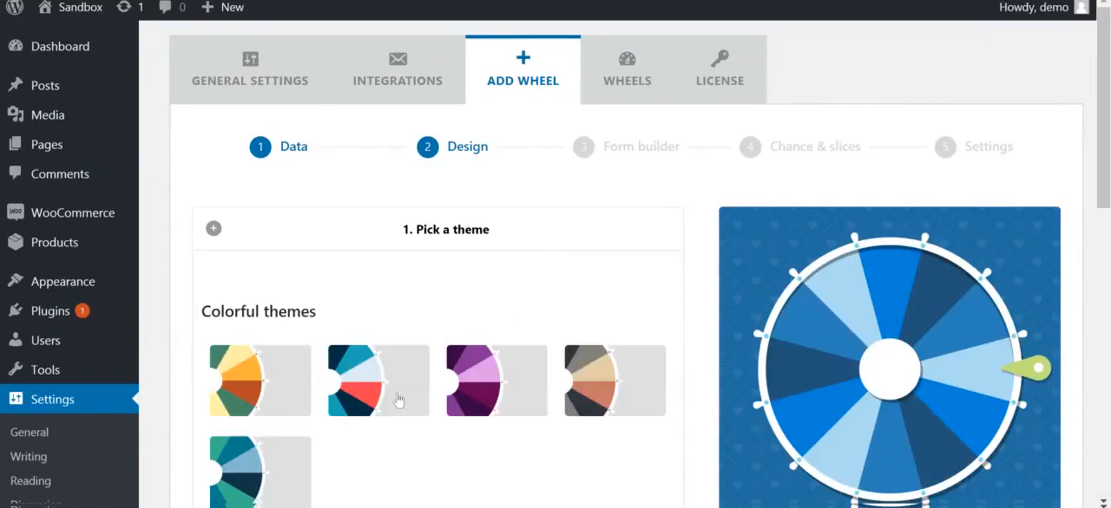
Apply the second Colorful theme swatch (navy, red, teal) and collapse the theme picker
{"action": "left_click", "coordinate": [377, 380]}
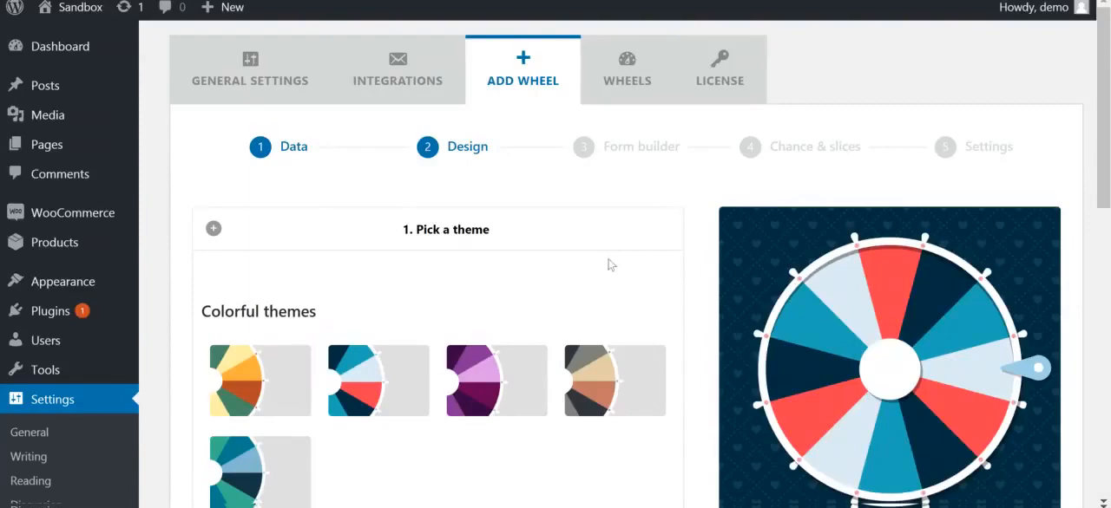
{"action": "scroll", "scroll_direction": "down", "scroll_amount": 3}
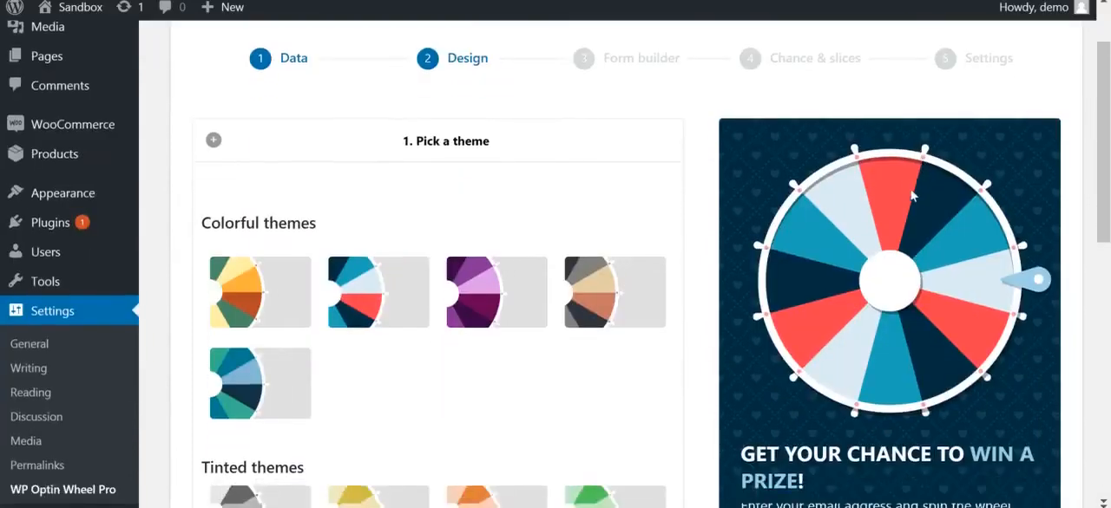
{"action": "scroll", "scroll_direction": "down", "scroll_amount": 3}
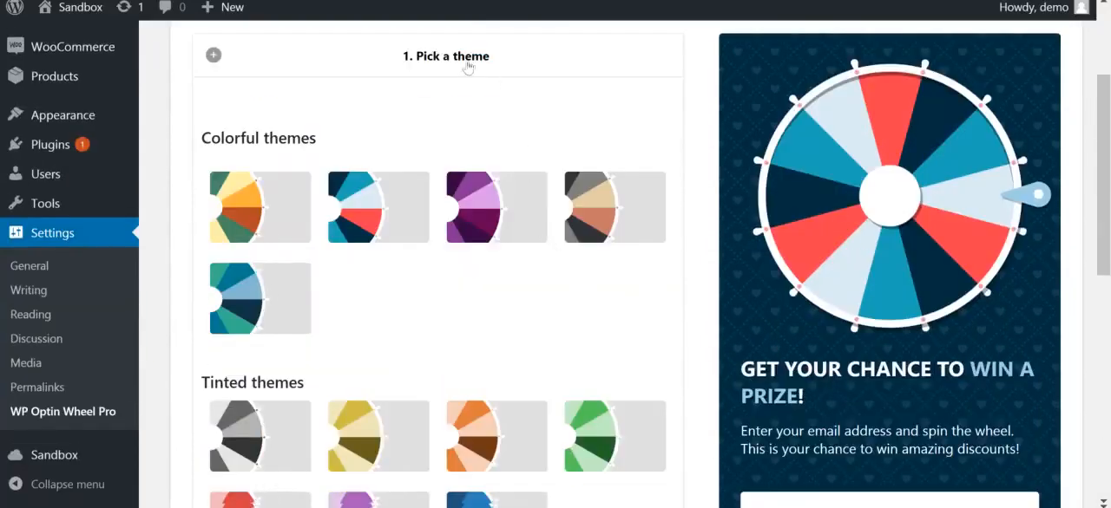
{"action": "left_click", "coordinate": [445, 55]}
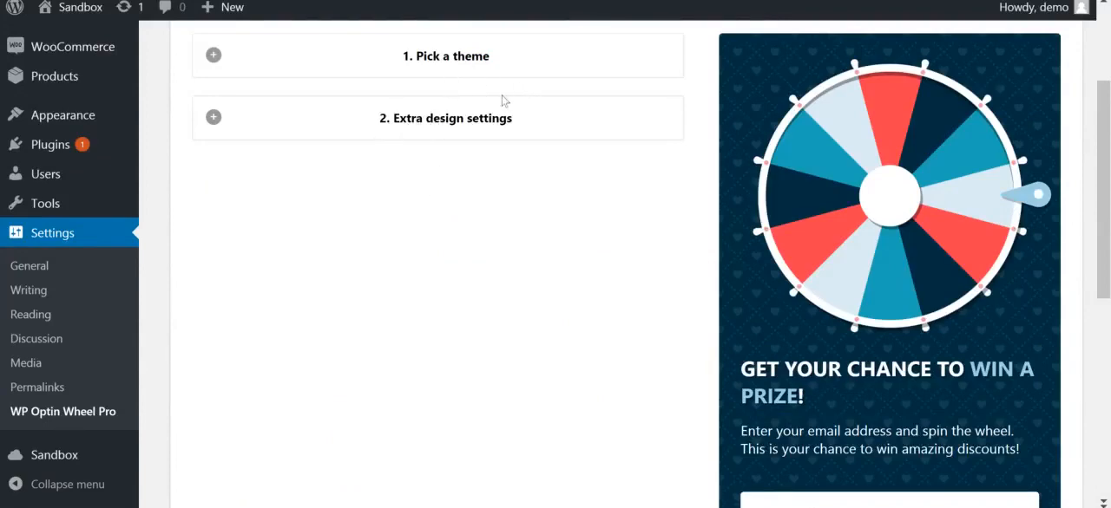
Set the background pattern to 'Waves light' under Extra design settings
{"action": "left_click", "coordinate": [445, 118]}
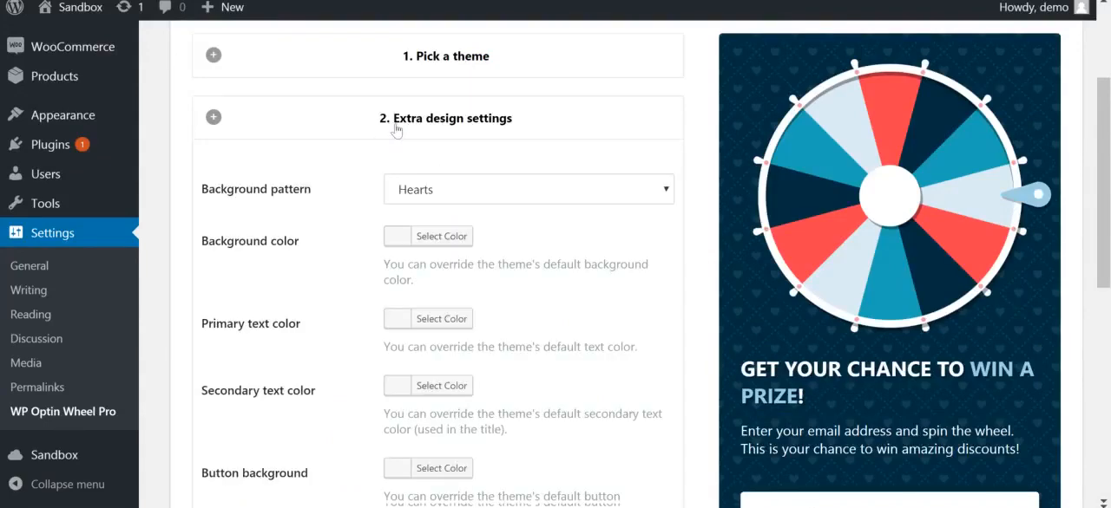
{"action": "left_click", "coordinate": [528, 189]}
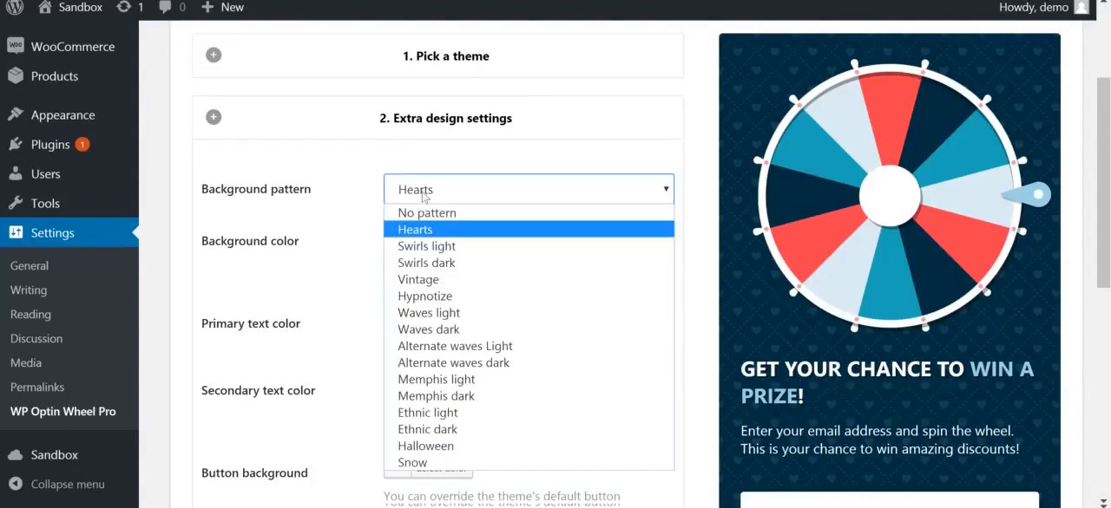
{"action": "left_click", "coordinate": [427, 312]}
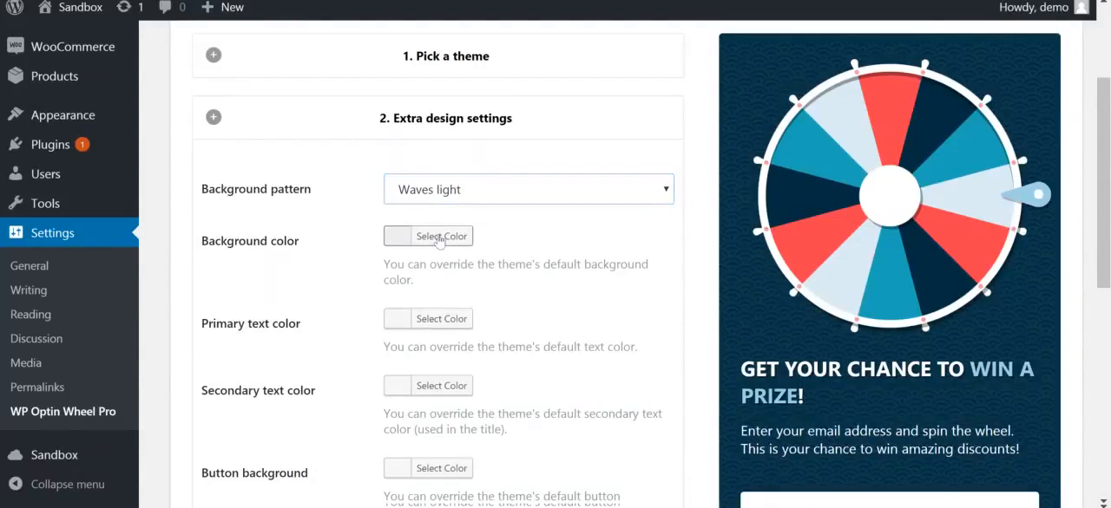
Choose a blue background colour and continue to the form builder step
{"action": "left_click", "coordinate": [440, 236]}
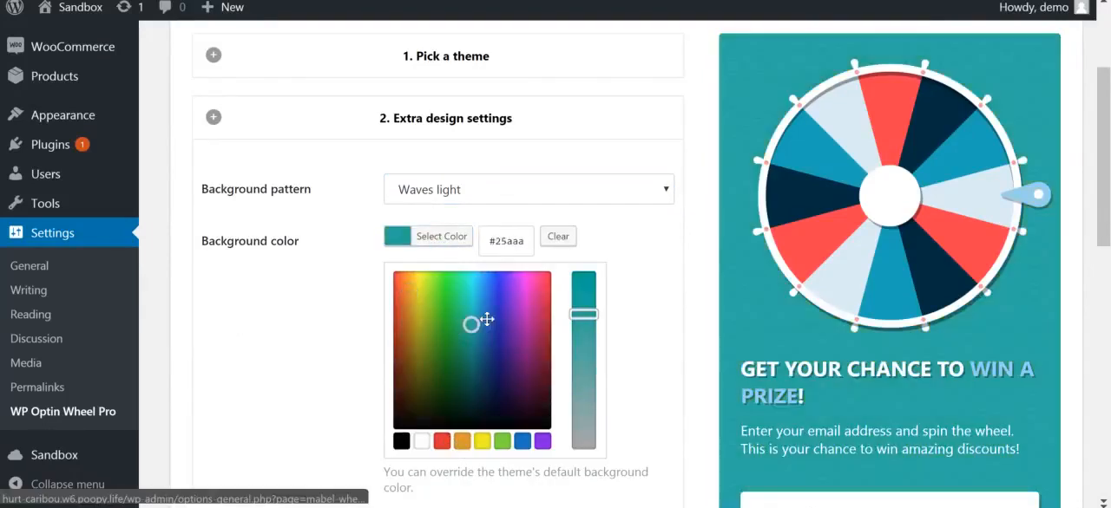
{"action": "left_click", "coordinate": [499, 317]}
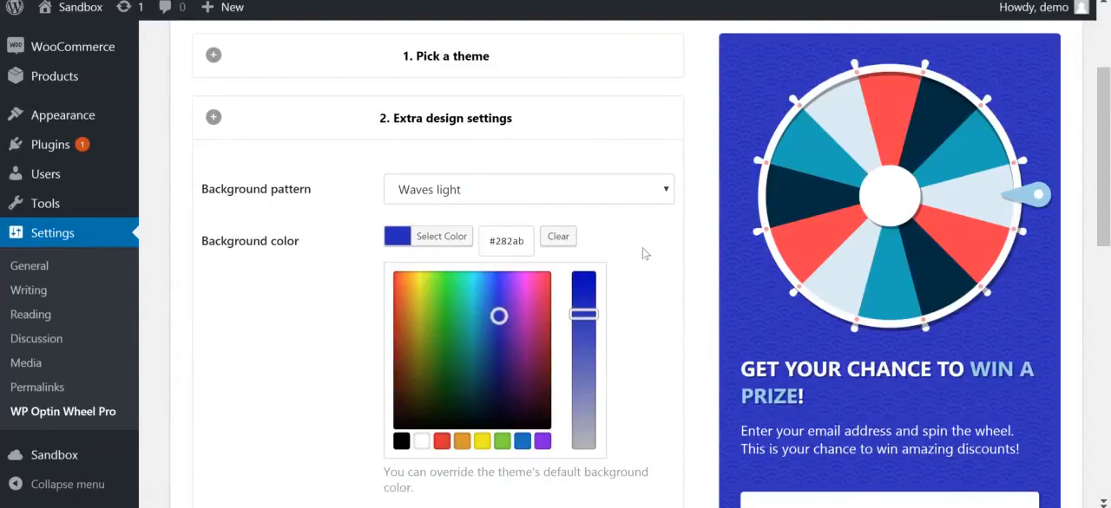
{"action": "left_click", "coordinate": [427, 236]}
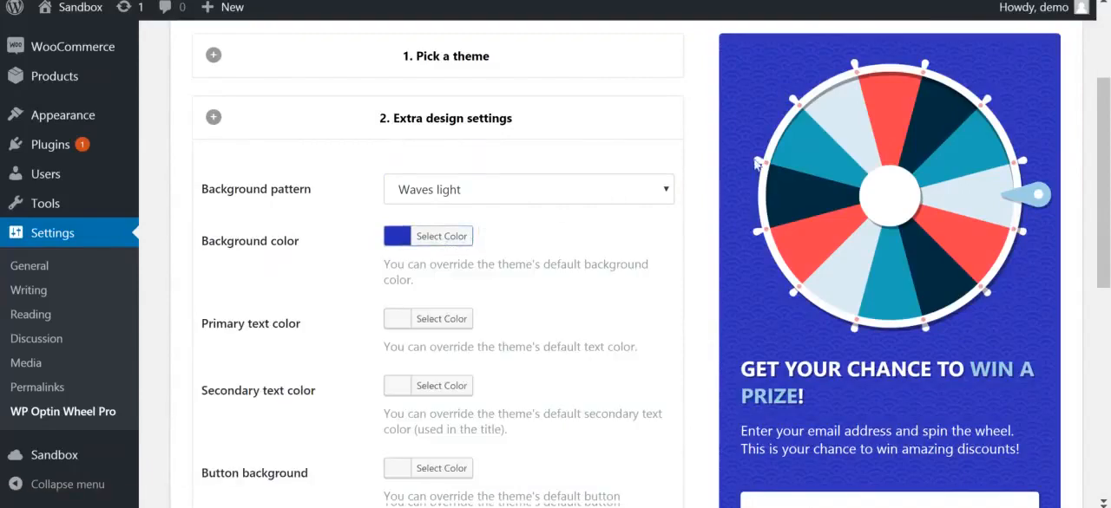
{"action": "scroll", "scroll_direction": "down", "scroll_amount": 3}
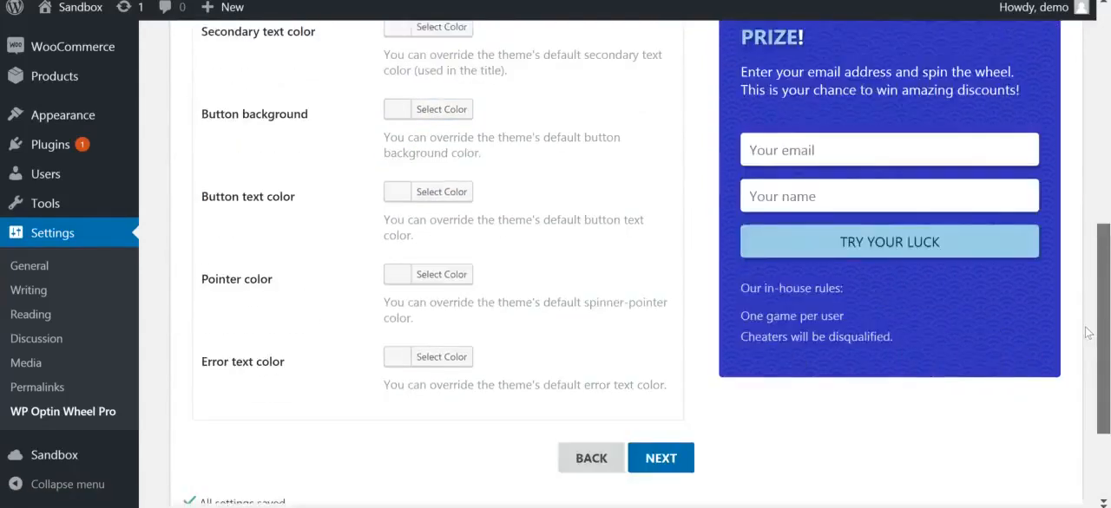
{"action": "scroll", "scroll_direction": "down", "scroll_amount": 3}
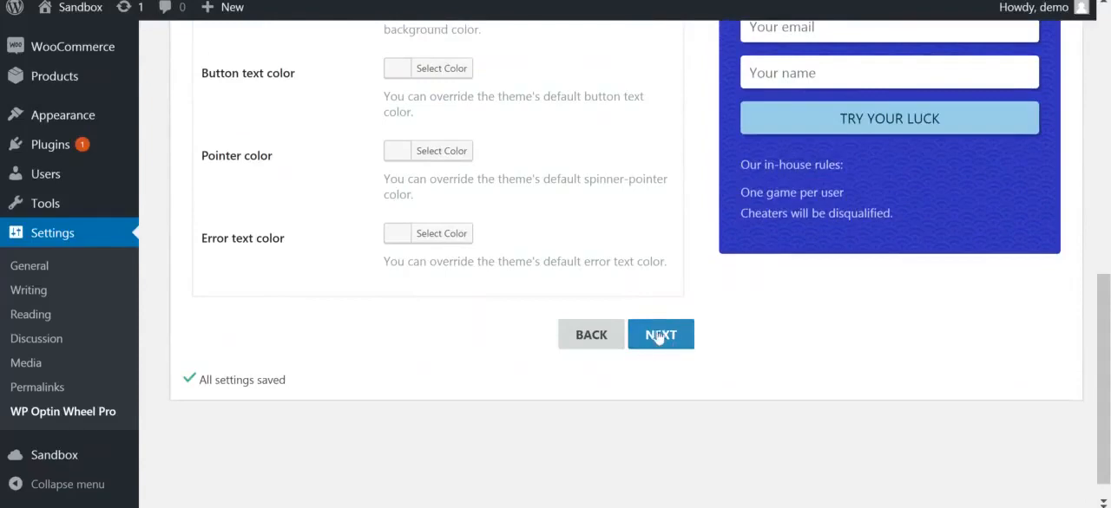
{"action": "left_click", "coordinate": [661, 335]}
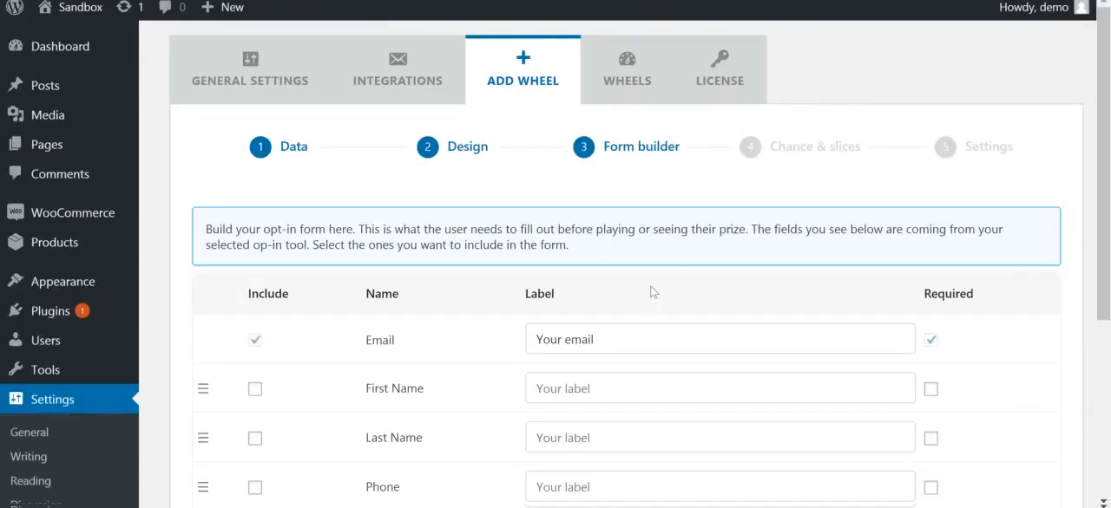
Include First Name as a required form field and continue to the chance and slices step
{"action": "scroll", "scroll_direction": "down", "scroll_amount": 3}
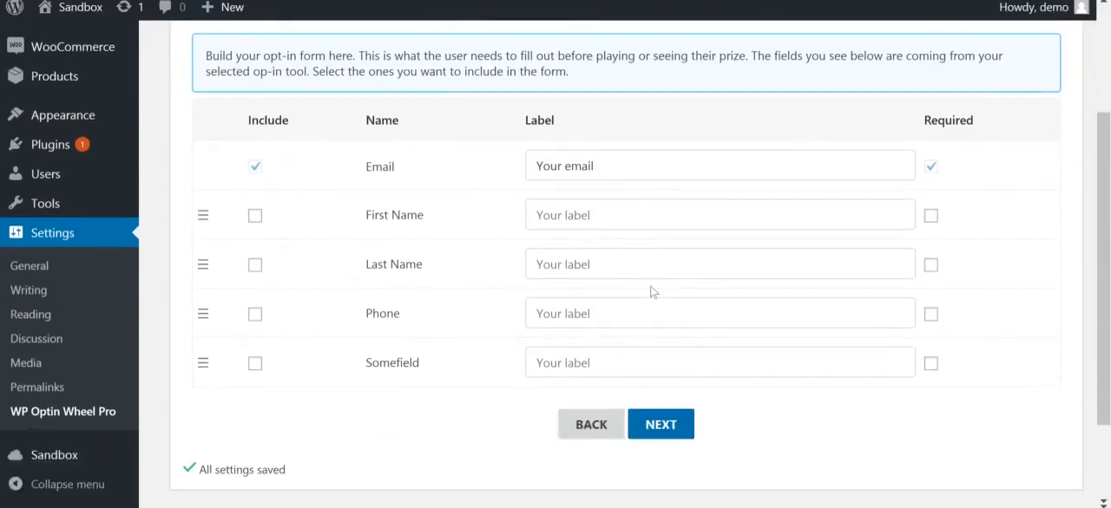
{"action": "mouse_move", "coordinate": [524, 293]}
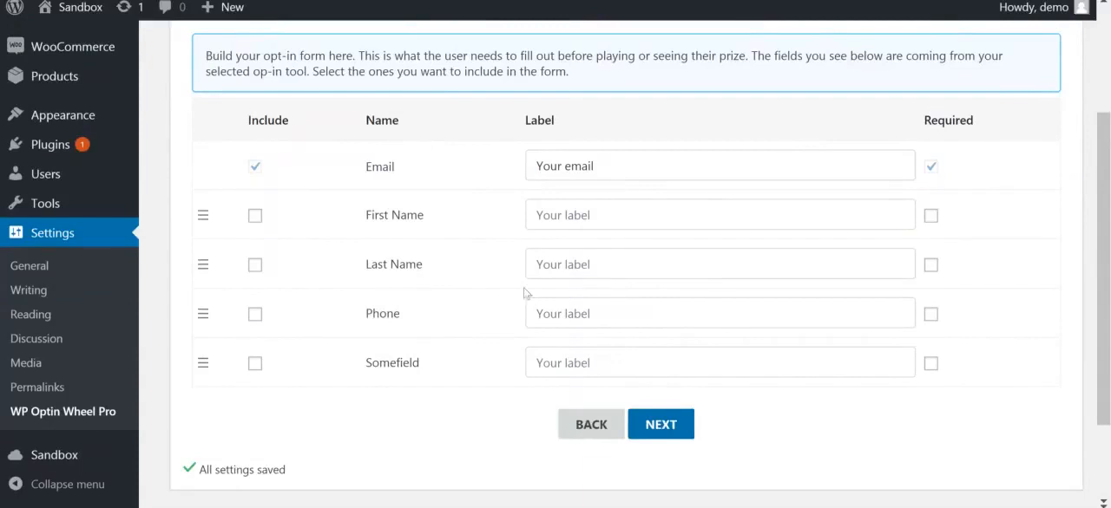
{"action": "mouse_move", "coordinate": [489, 258]}
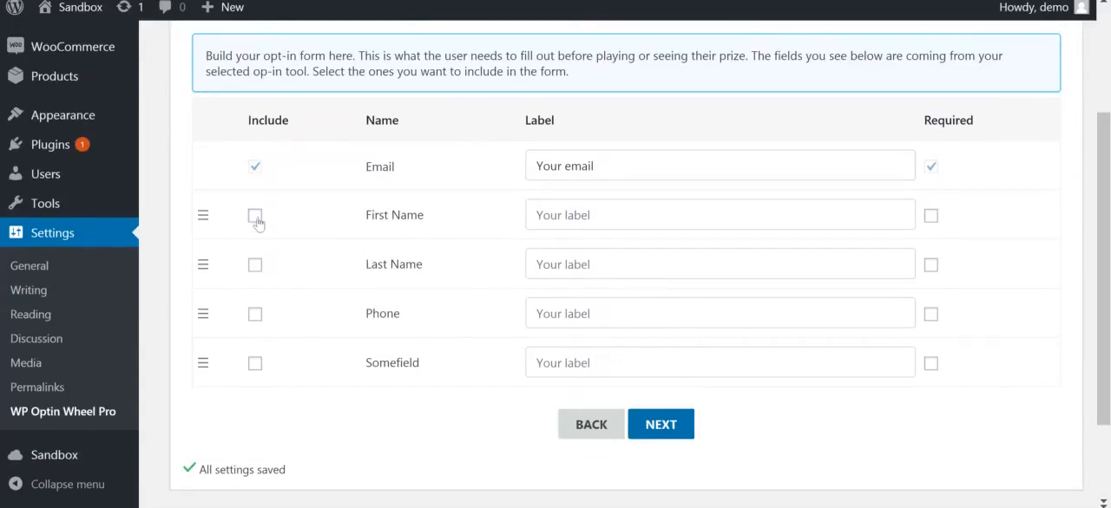
{"action": "left_click", "coordinate": [255, 215]}
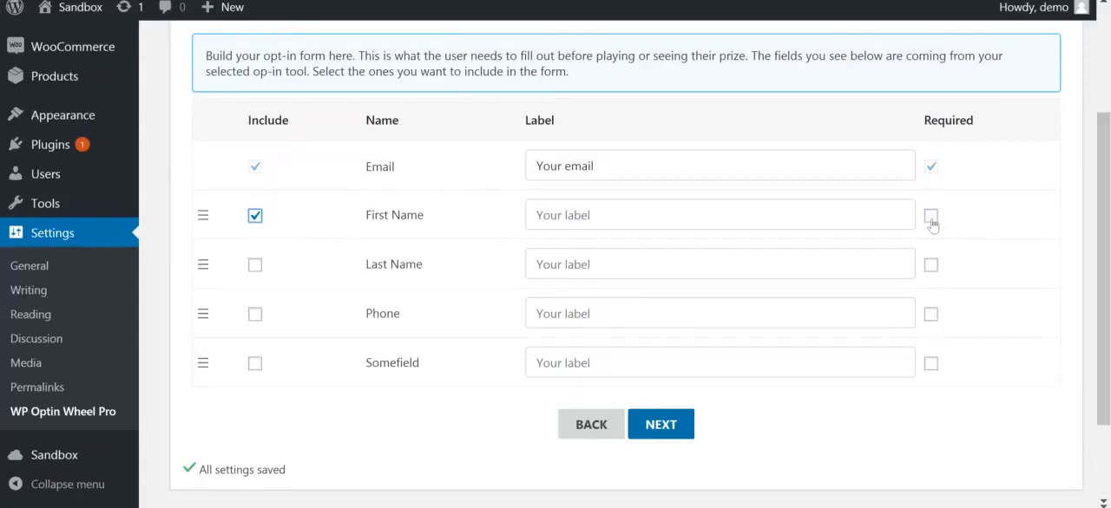
{"action": "left_click", "coordinate": [930, 215]}
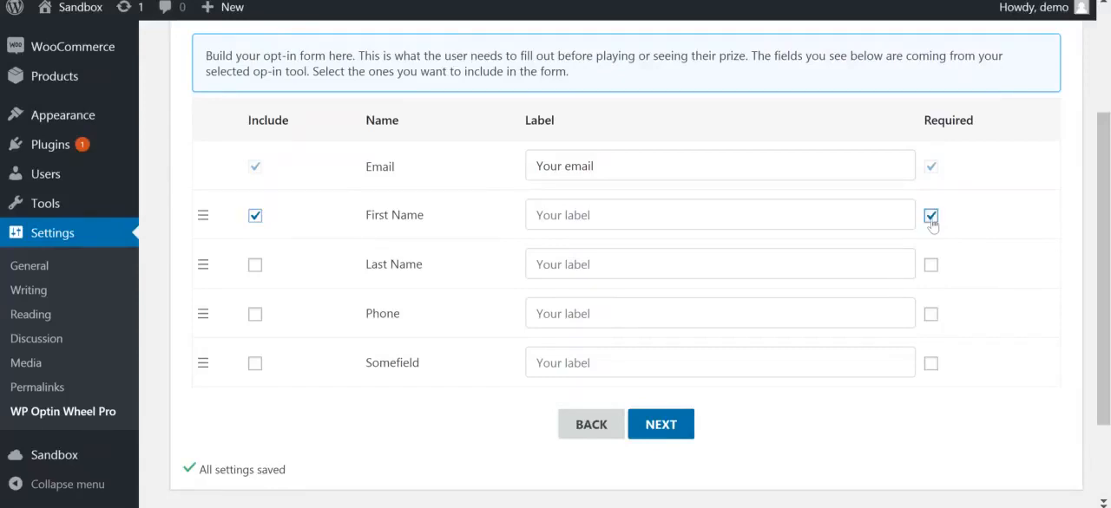
{"action": "left_click", "coordinate": [930, 216]}
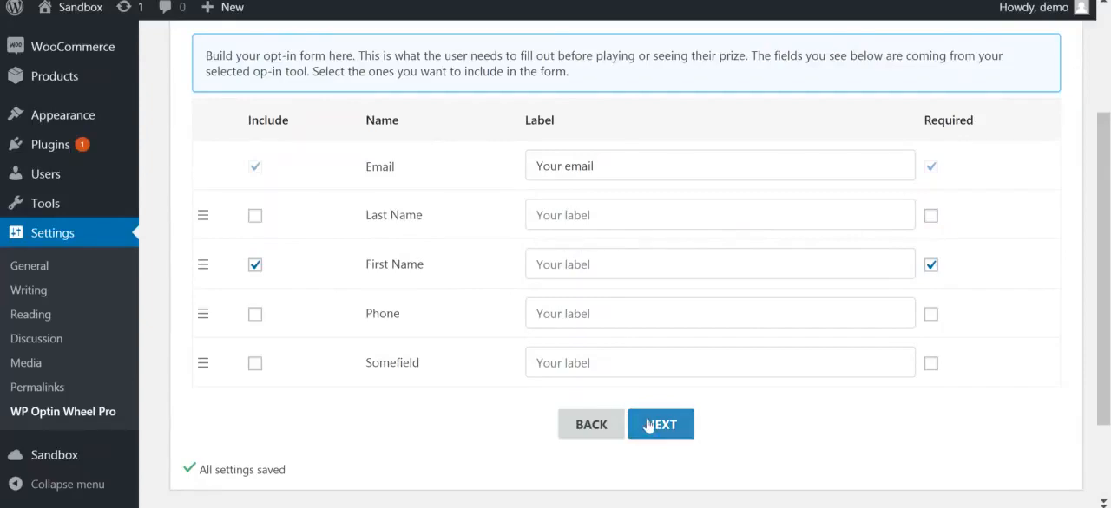
{"action": "left_click", "coordinate": [661, 424]}
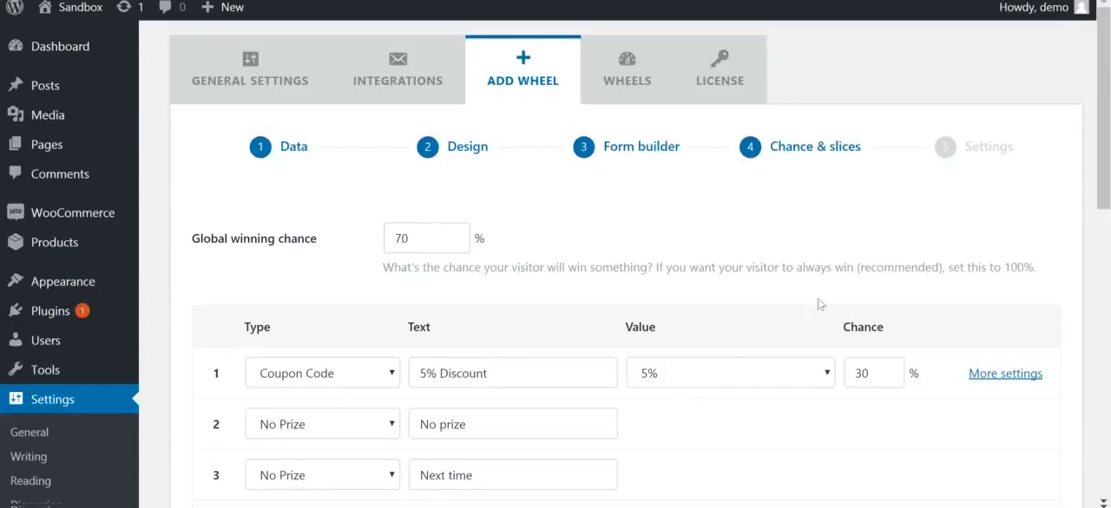
Change the Global winning chance field from 70 to 76 percent
{"action": "scroll", "scroll_direction": "down", "scroll_amount": 3}
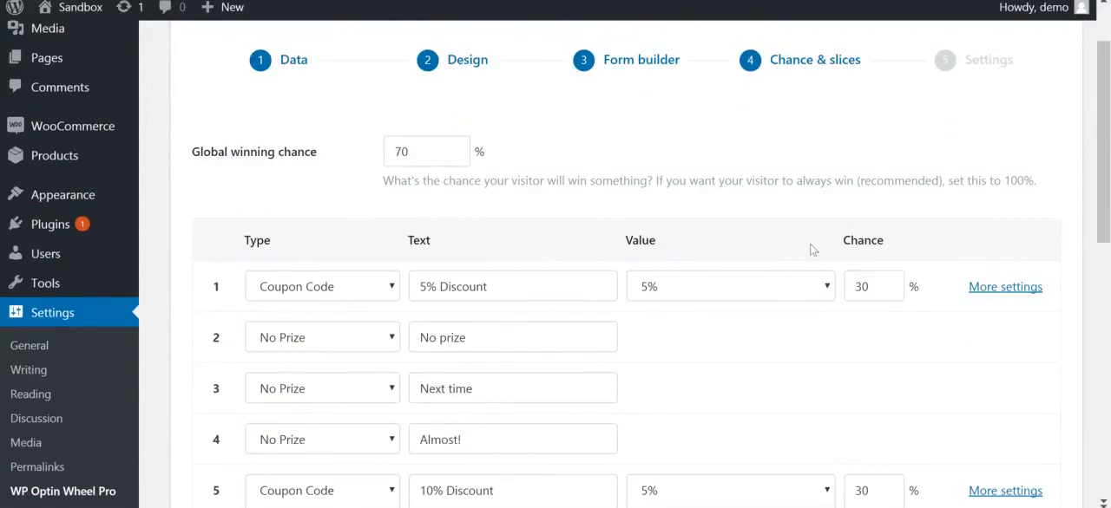
{"action": "mouse_move", "coordinate": [456, 214]}
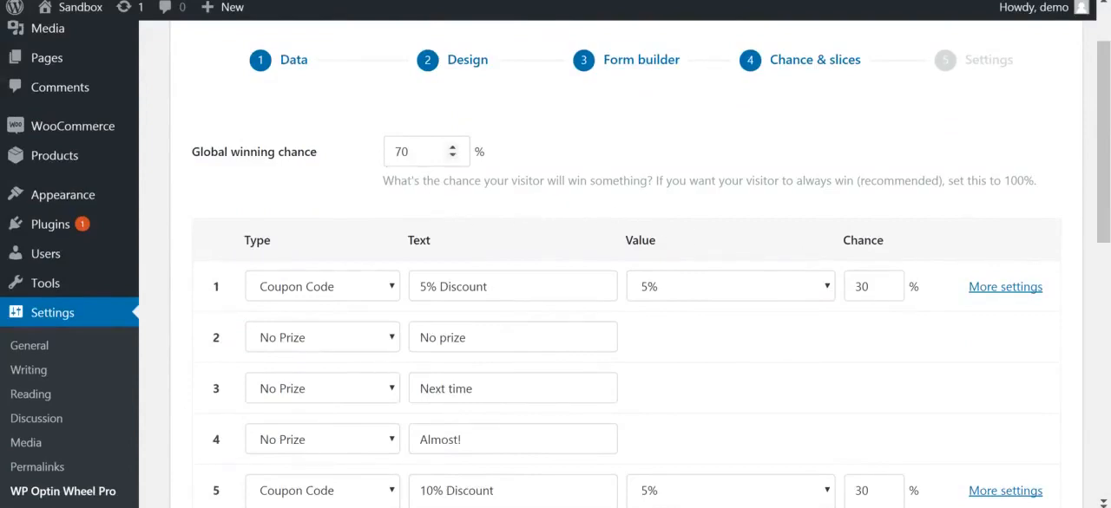
{"action": "left_click", "coordinate": [421, 151]}
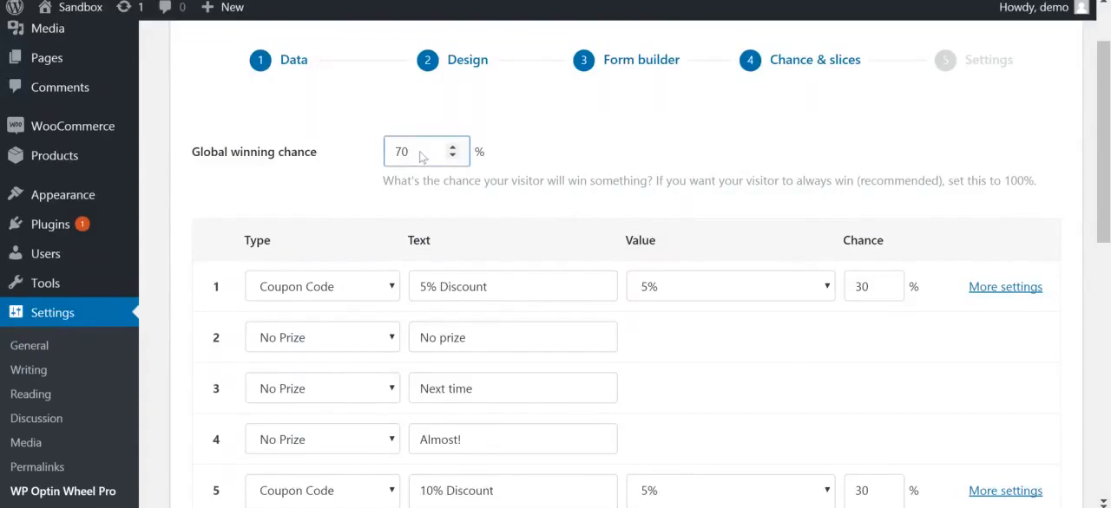
{"action": "type", "text": "74"}
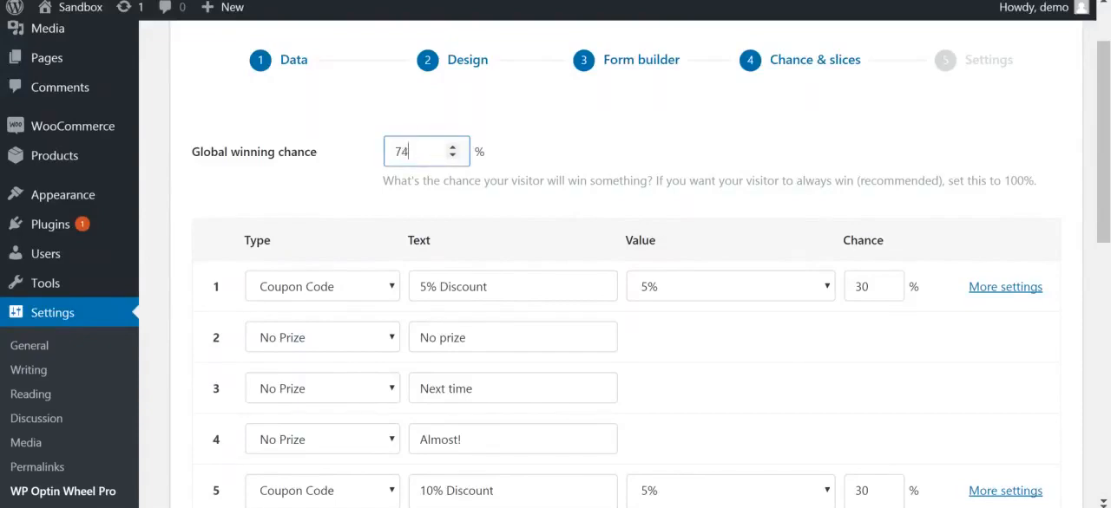
{"action": "left_click", "coordinate": [452, 145]}
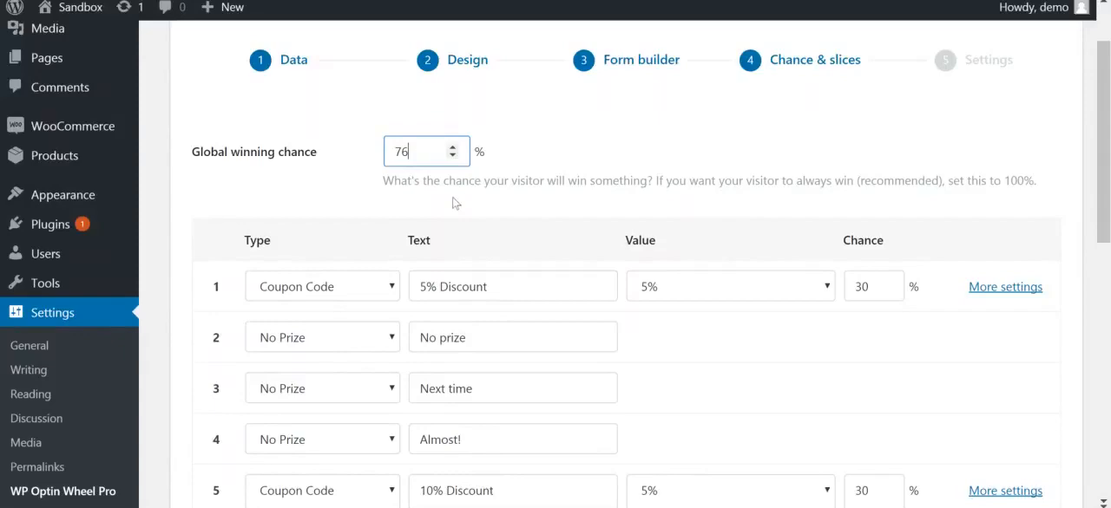
{"action": "scroll", "scroll_direction": "down", "scroll_amount": 3}
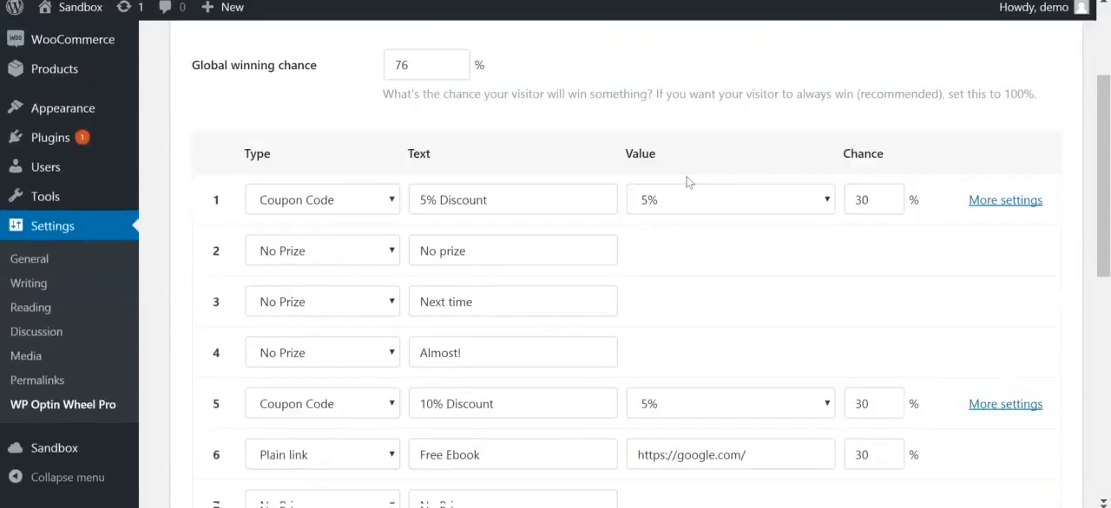
{"action": "scroll", "scroll_direction": "down", "scroll_amount": 3}
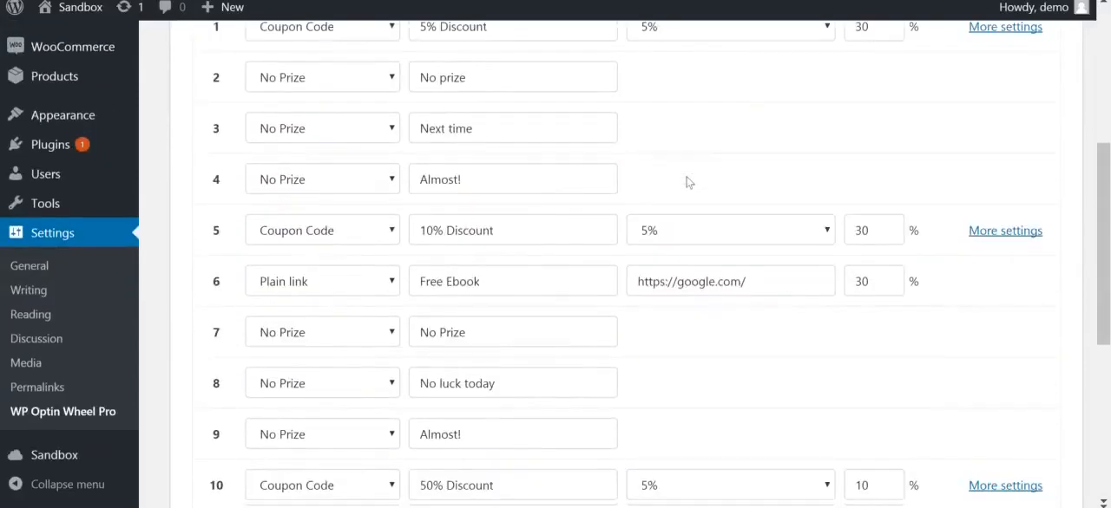
{"action": "scroll", "scroll_direction": "down", "scroll_amount": 3}
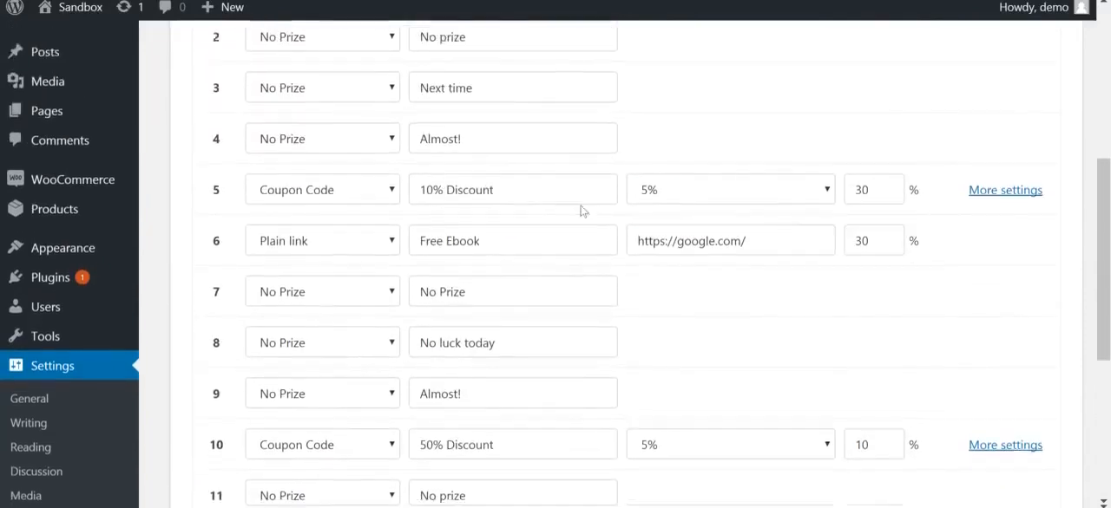
{"action": "scroll", "scroll_direction": "up", "scroll_amount": 3}
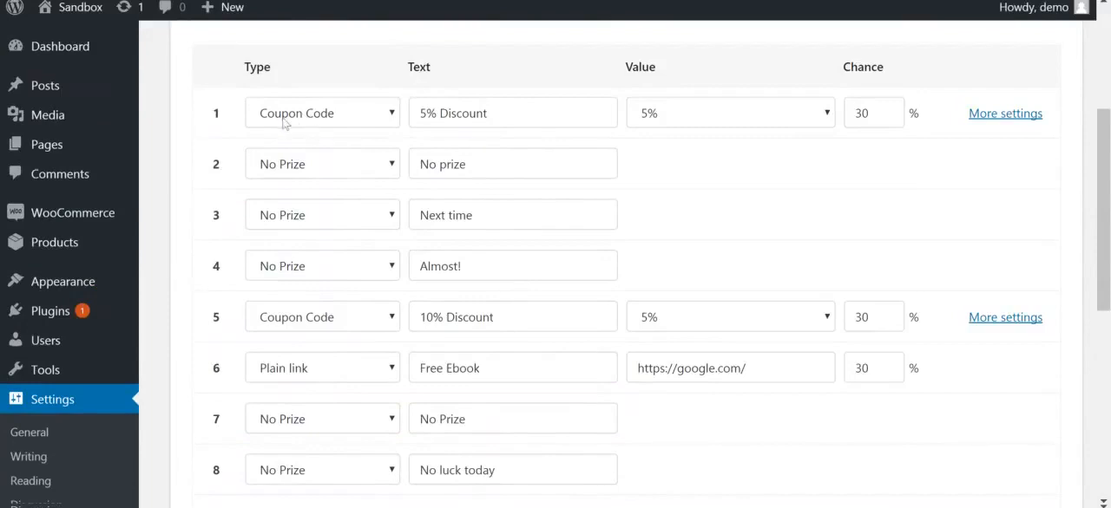
{"action": "left_click", "coordinate": [321, 112]}
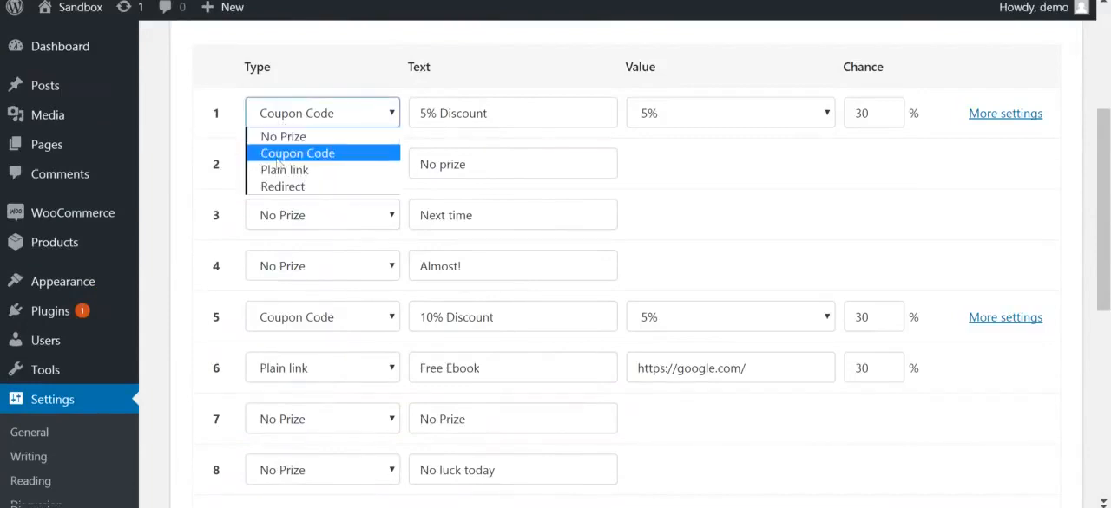
{"action": "mouse_move", "coordinate": [282, 186]}
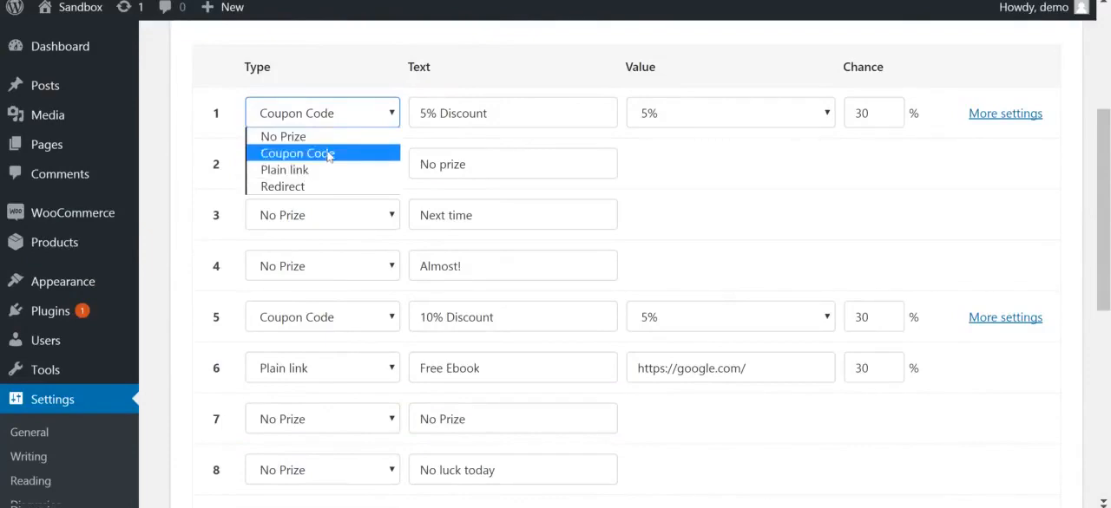
{"action": "left_click", "coordinate": [297, 153]}
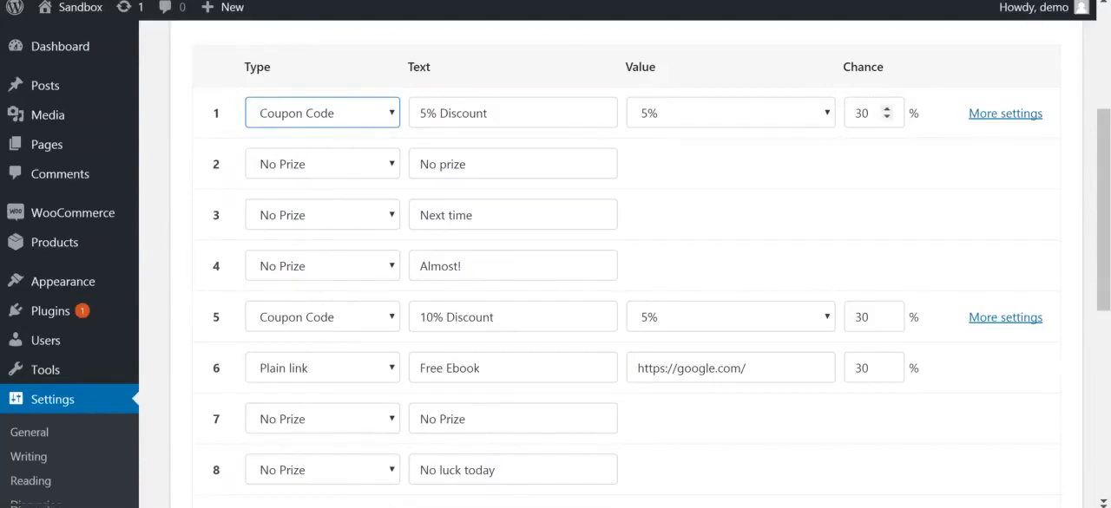
{"action": "scroll", "scroll_direction": "down", "scroll_amount": 3}
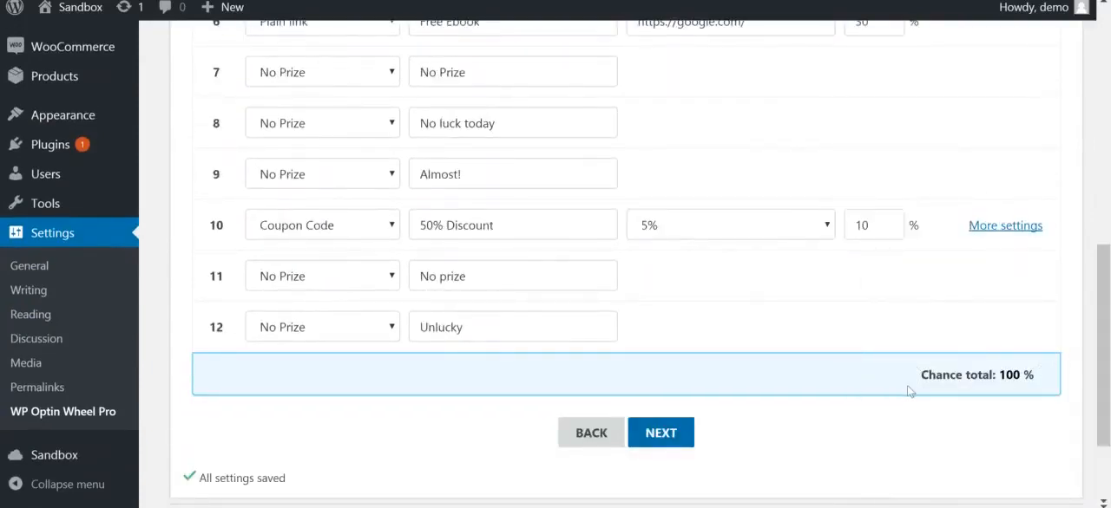
{"action": "mouse_move", "coordinate": [773, 327]}
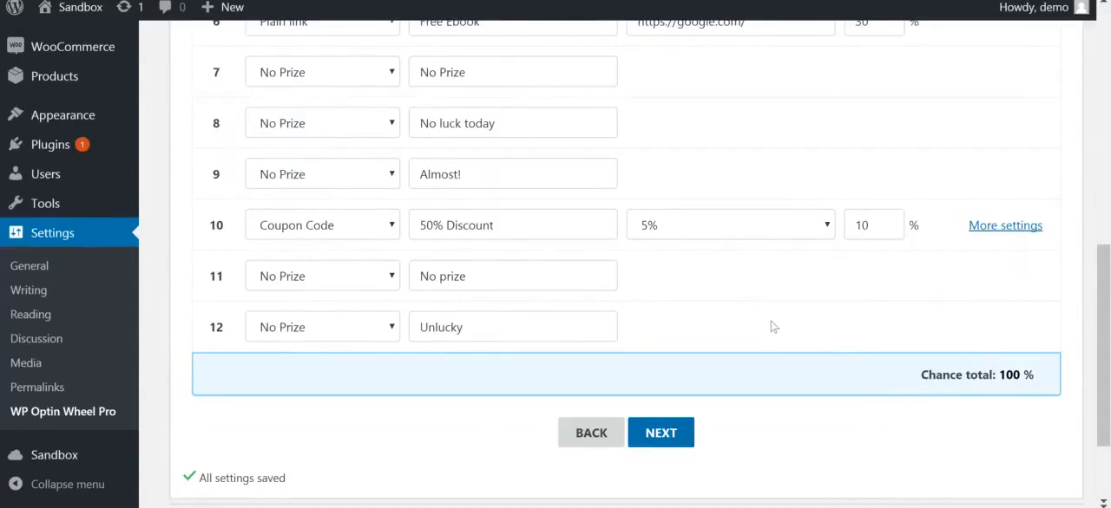
{"action": "mouse_move", "coordinate": [720, 335]}
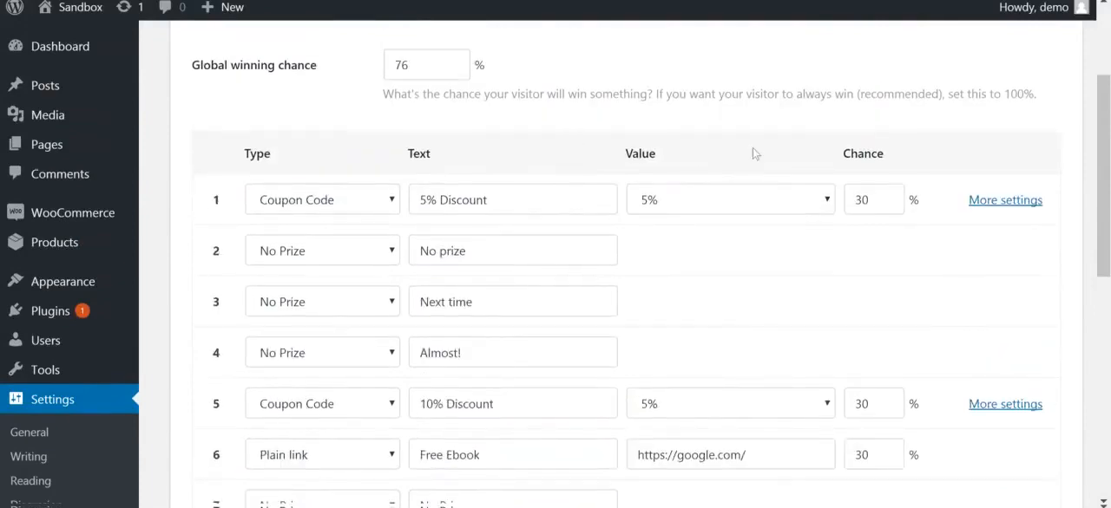
{"action": "mouse_move", "coordinate": [868, 225]}
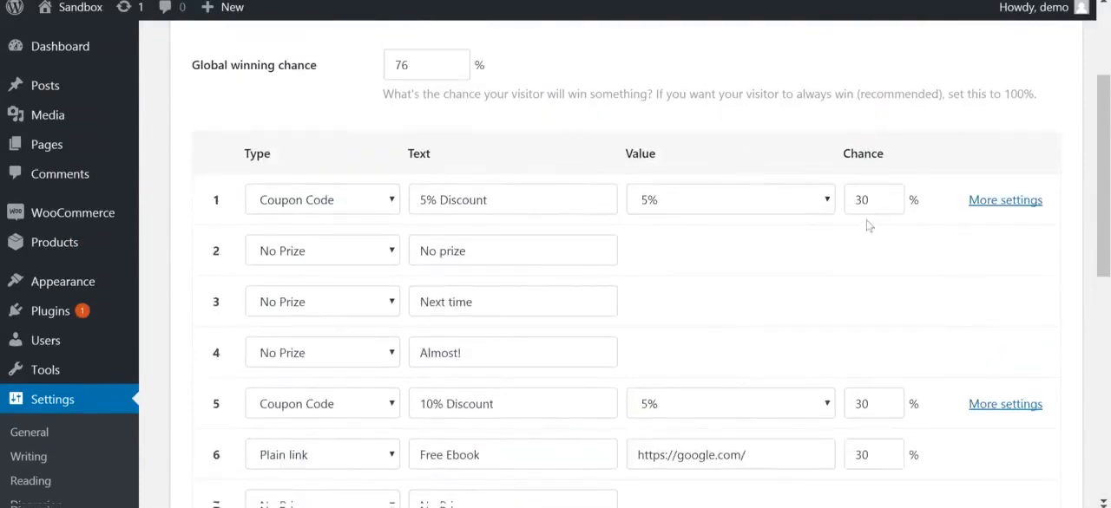
{"action": "mouse_move", "coordinate": [872, 189]}
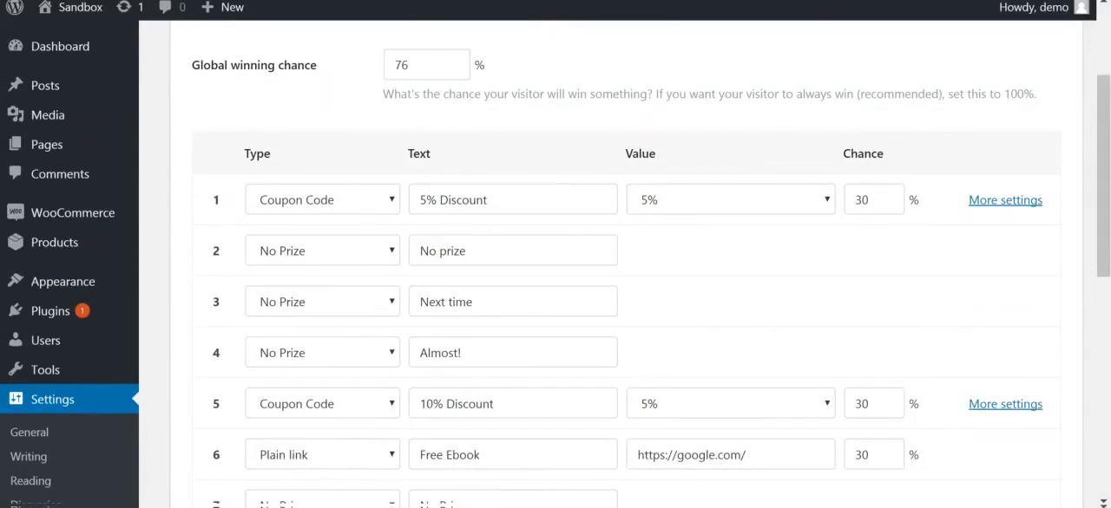
{"action": "mouse_move", "coordinate": [426, 293]}
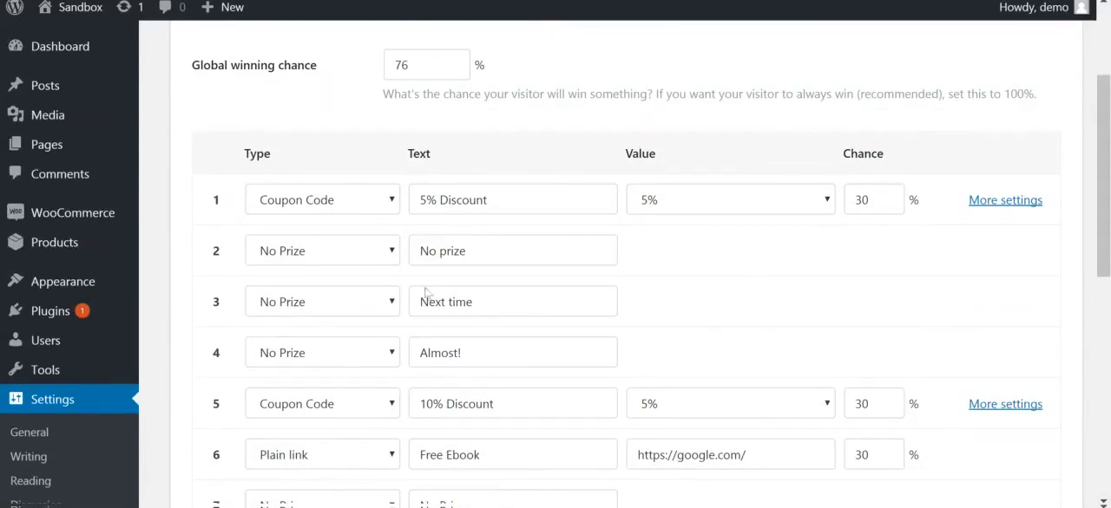
{"action": "scroll", "scroll_direction": "down", "scroll_amount": 3}
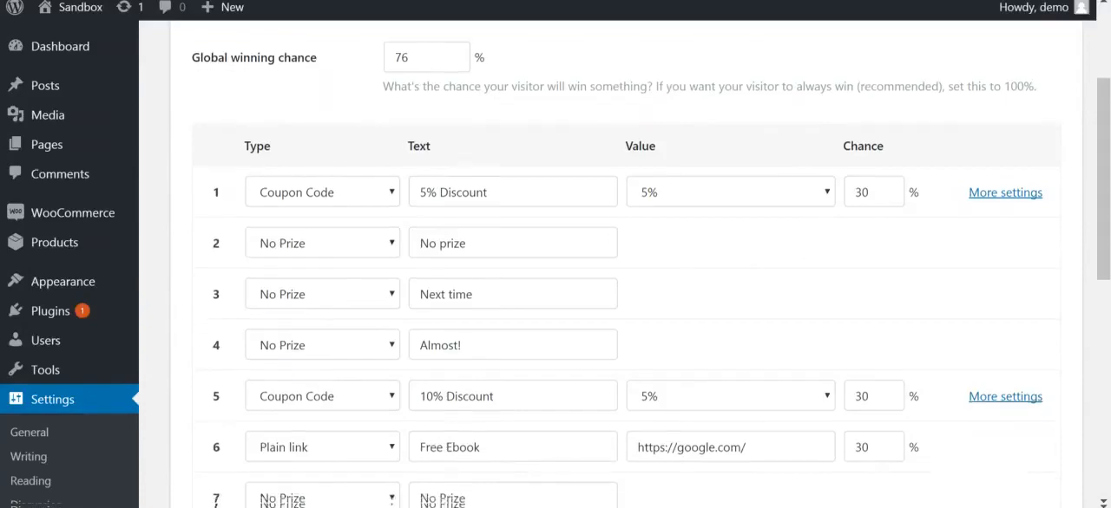
{"action": "scroll", "scroll_direction": "down", "scroll_amount": 3}
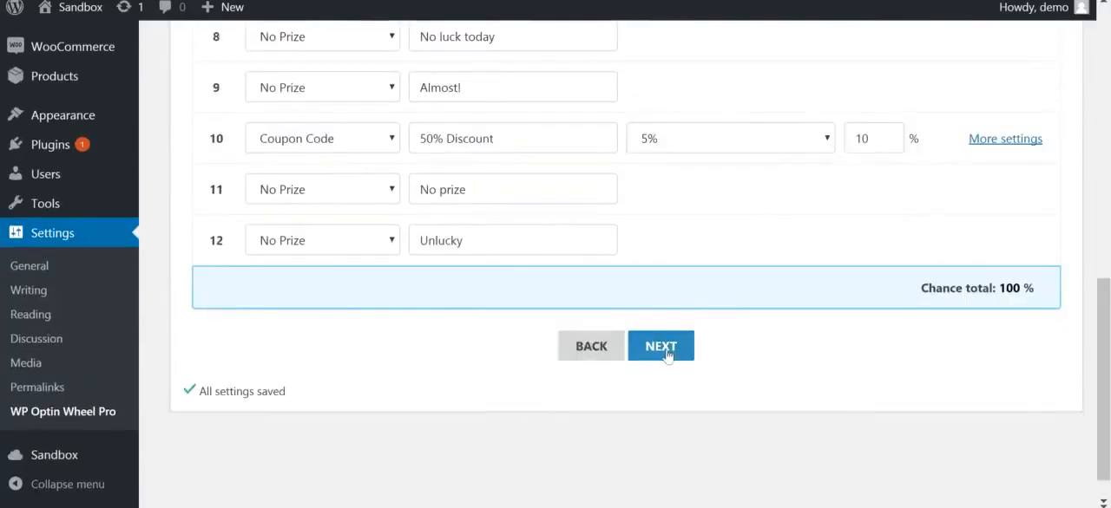
Reach step 5 Settings and scroll through the title, button and winning/losing content texts
{"action": "left_click", "coordinate": [661, 346]}
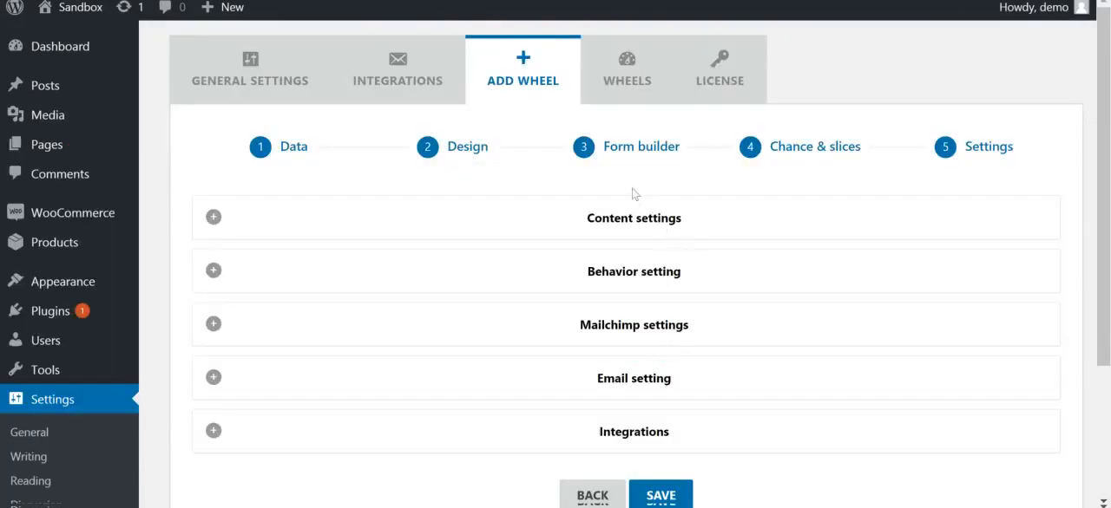
{"action": "mouse_move", "coordinate": [662, 181]}
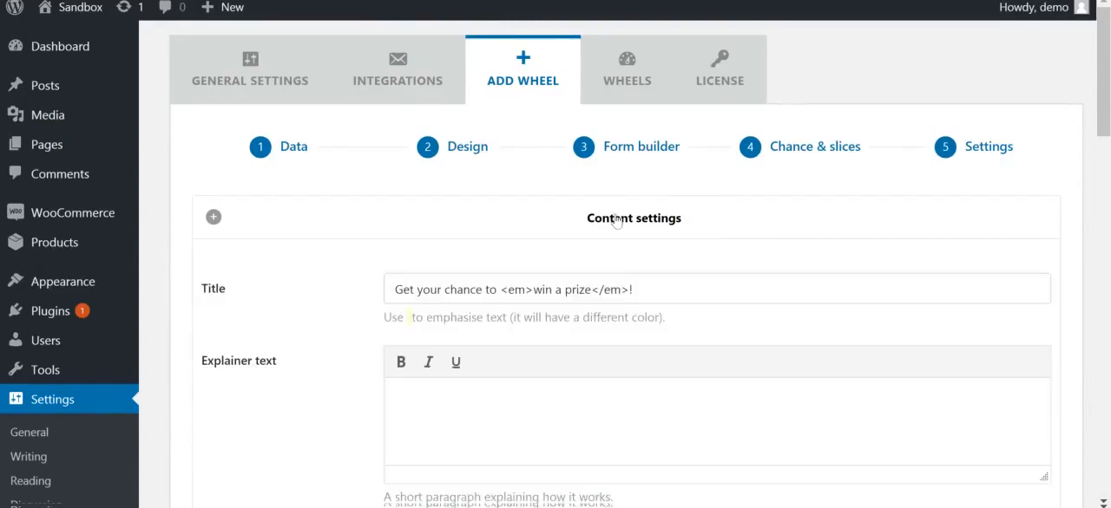
{"action": "scroll", "scroll_direction": "down", "scroll_amount": 3}
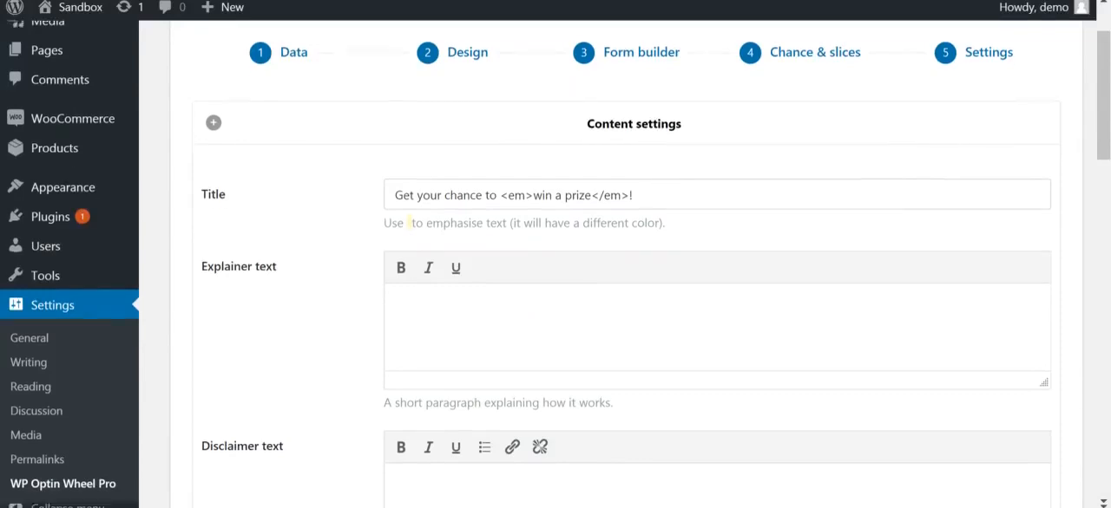
{"action": "scroll", "scroll_direction": "down", "scroll_amount": 3}
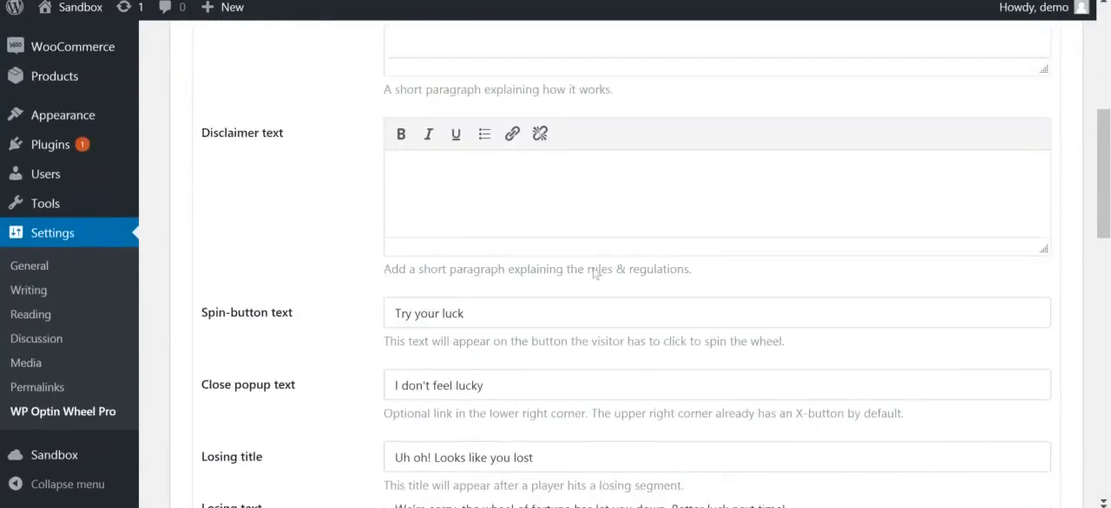
{"action": "scroll", "scroll_direction": "down", "scroll_amount": 3}
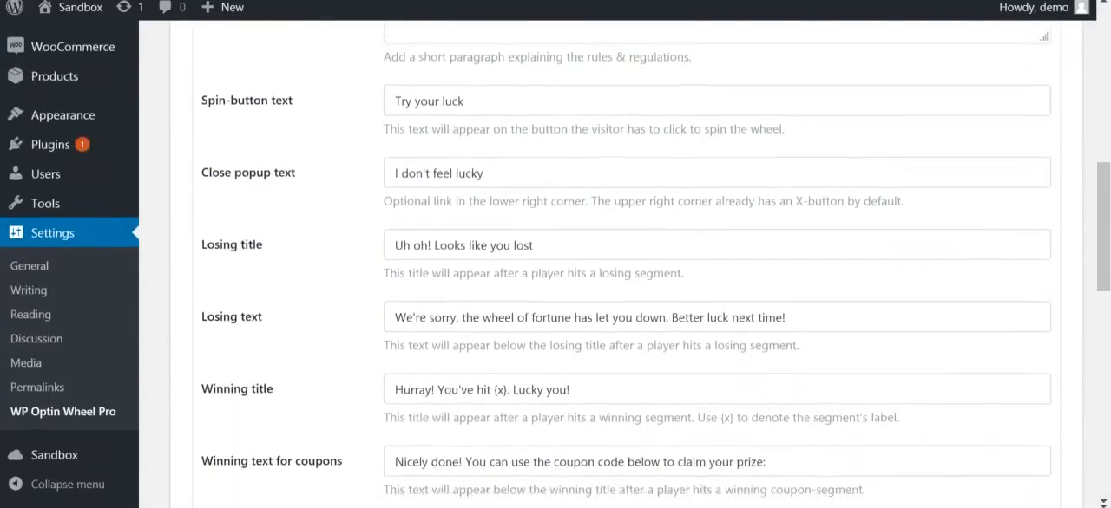
{"action": "scroll", "scroll_direction": "down", "scroll_amount": 3}
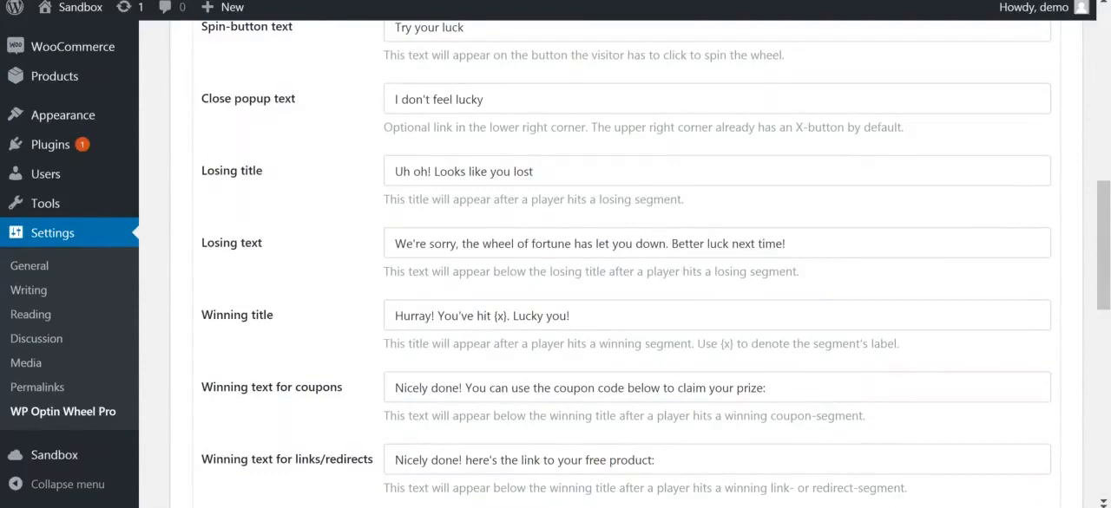
{"action": "scroll", "scroll_direction": "down", "scroll_amount": 3}
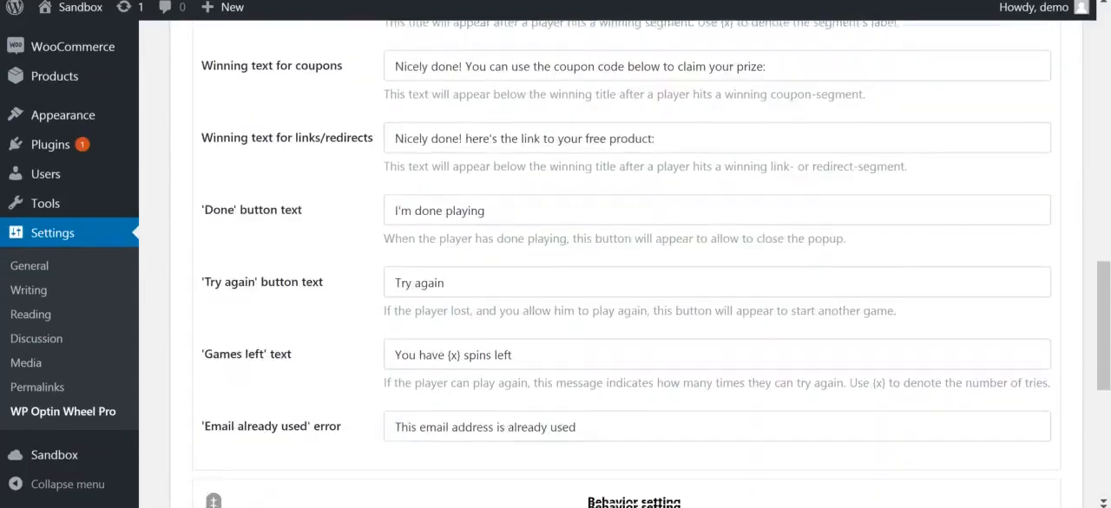
{"action": "scroll", "scroll_direction": "down", "scroll_amount": 3}
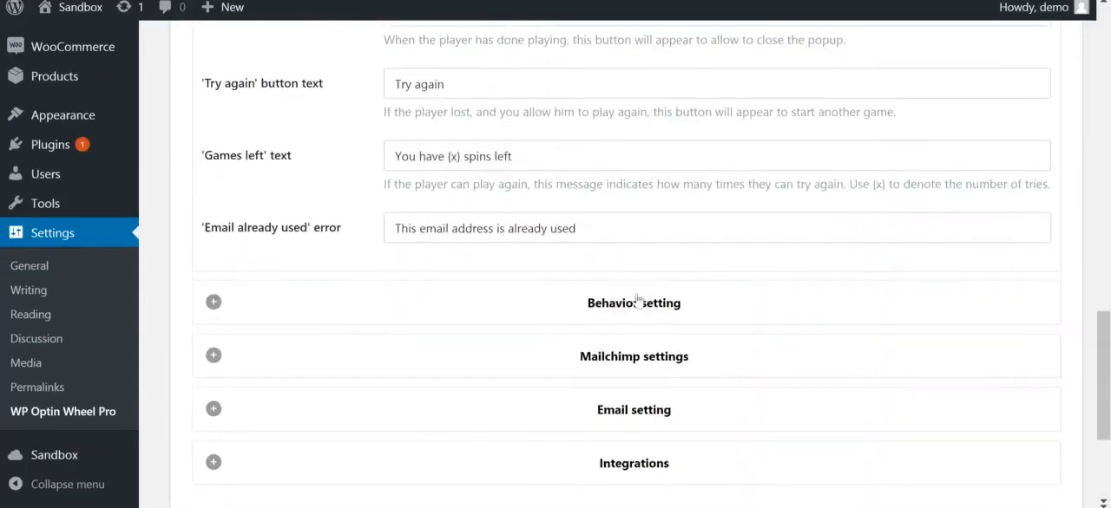
Enable 'Validate email domains' in Behavior settings, keeping Everywhere and Exit-intent display
{"action": "left_click", "coordinate": [633, 303]}
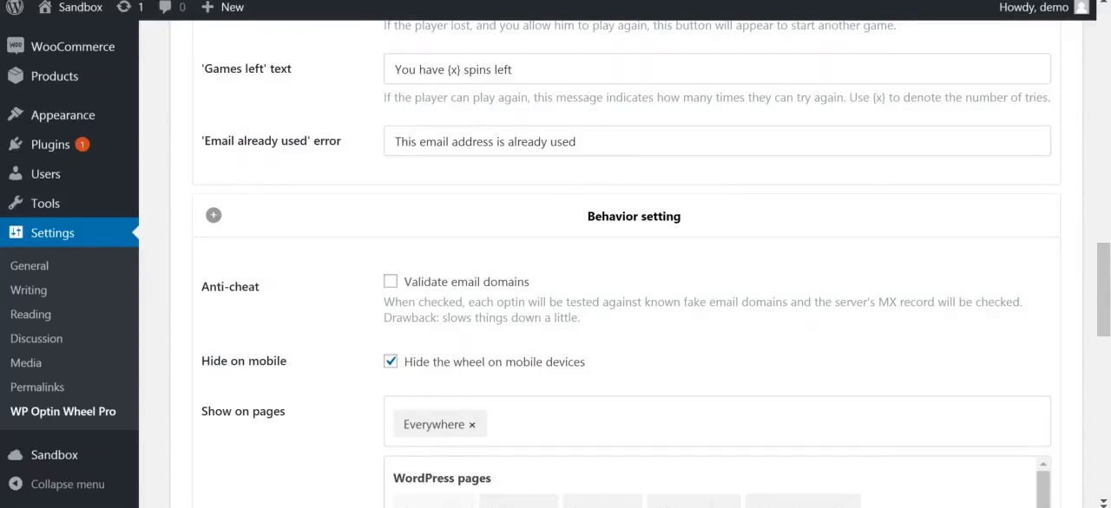
{"action": "mouse_move", "coordinate": [425, 291]}
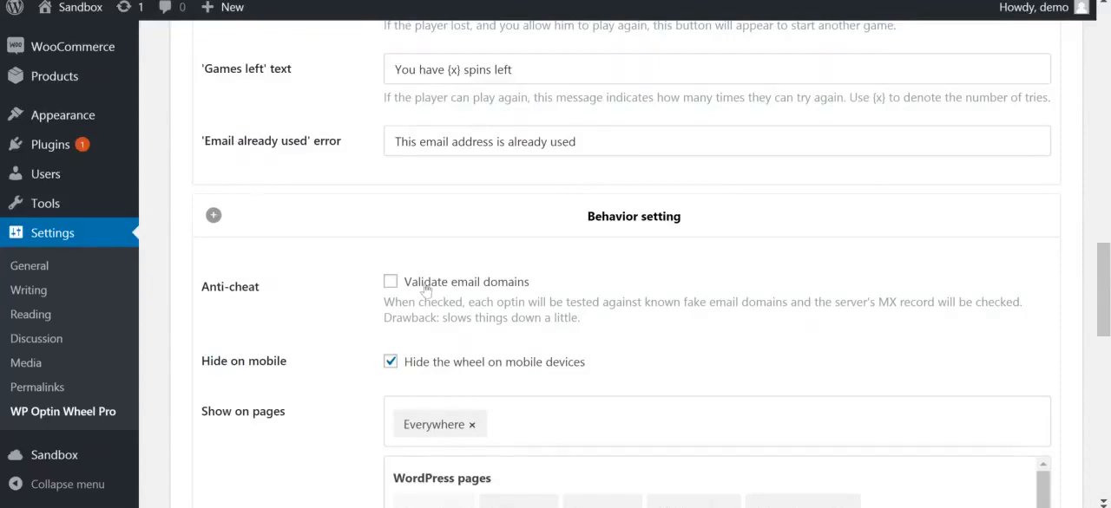
{"action": "left_click", "coordinate": [390, 281]}
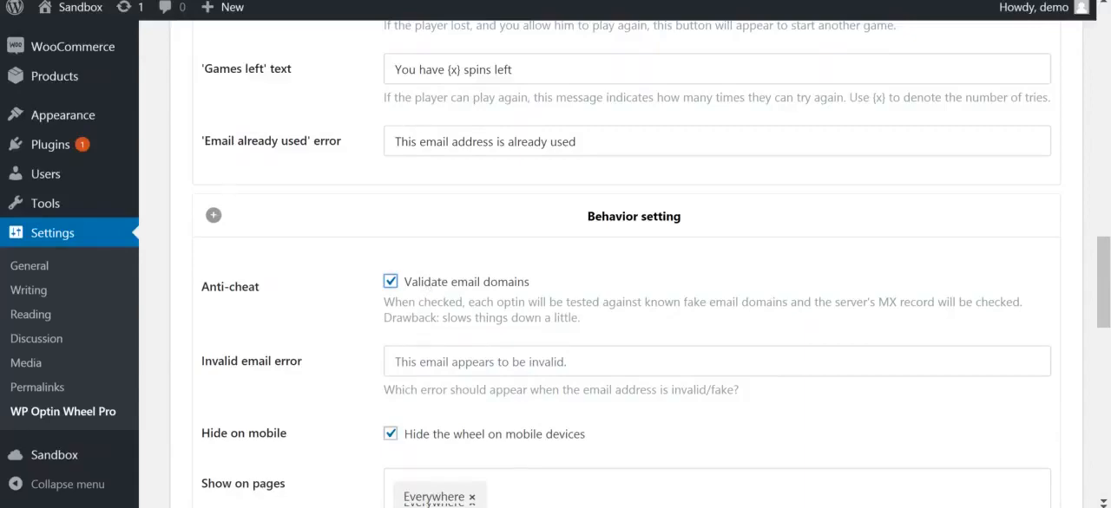
{"action": "mouse_move", "coordinate": [433, 423]}
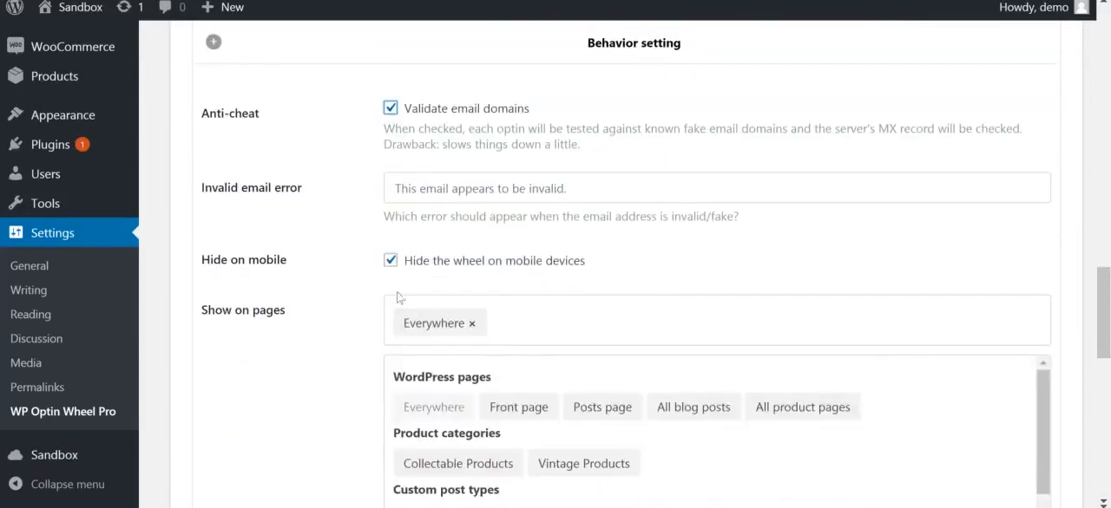
{"action": "scroll", "scroll_direction": "down", "scroll_amount": 3}
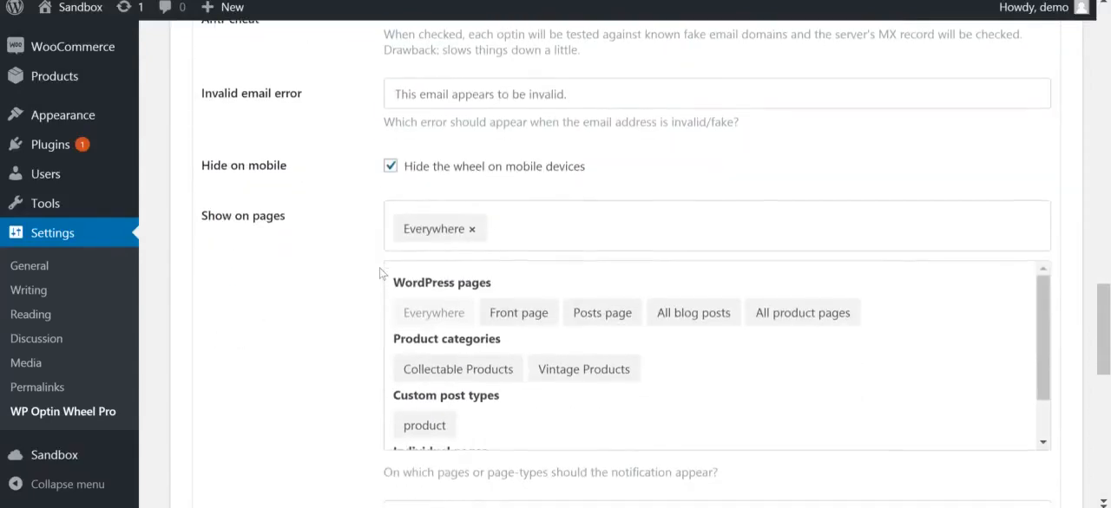
{"action": "scroll", "scroll_direction": "down", "scroll_amount": 3}
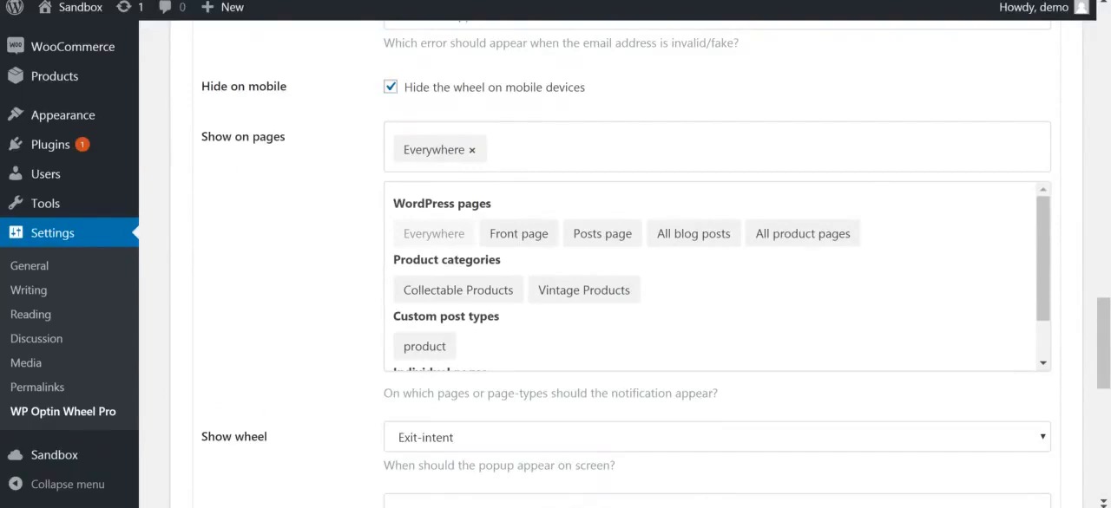
{"action": "scroll", "scroll_direction": "down", "scroll_amount": 3}
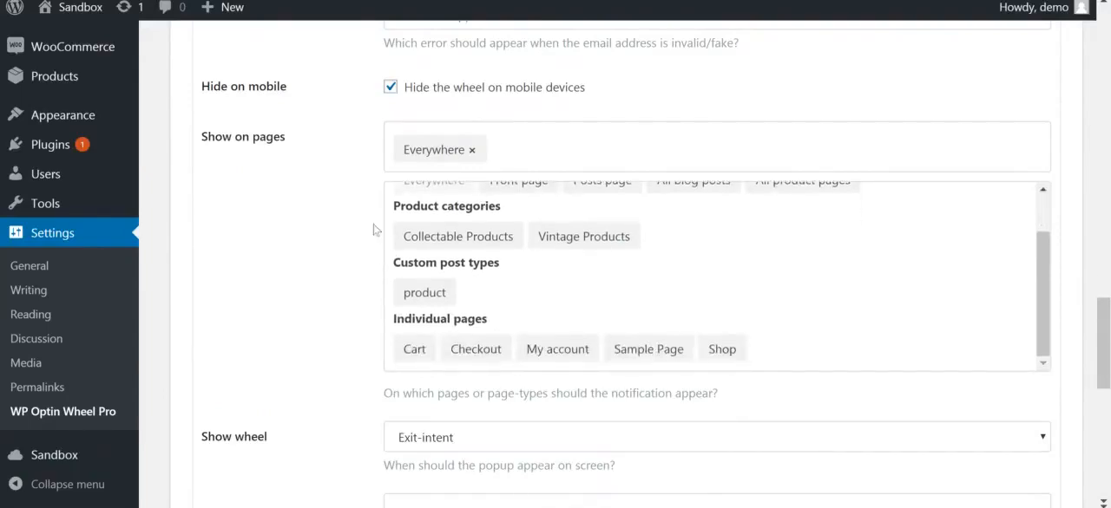
{"action": "scroll", "scroll_direction": "down", "scroll_amount": 3}
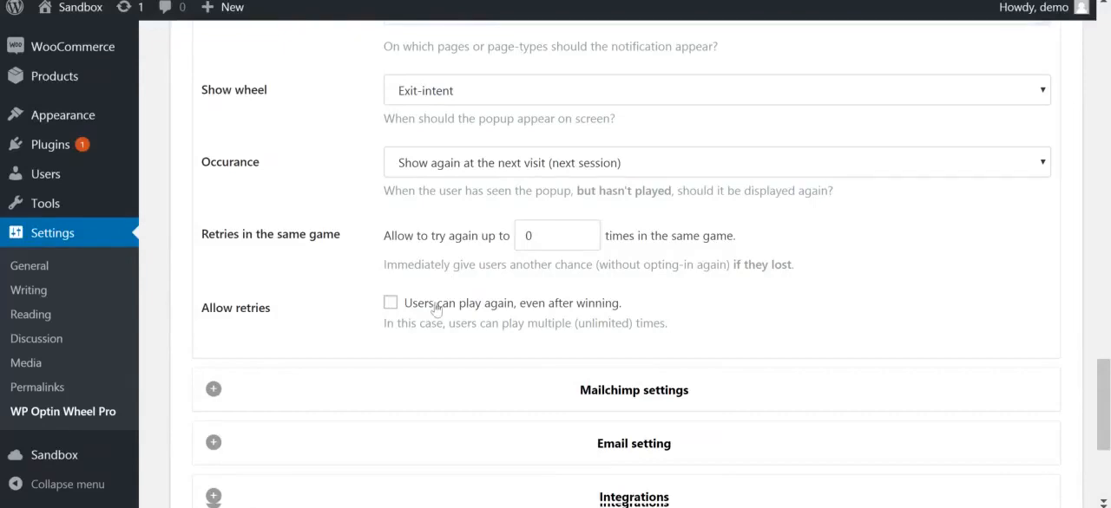
Allow 'Users can play again, even after winning' and expand the Email settings
{"action": "left_click", "coordinate": [390, 302]}
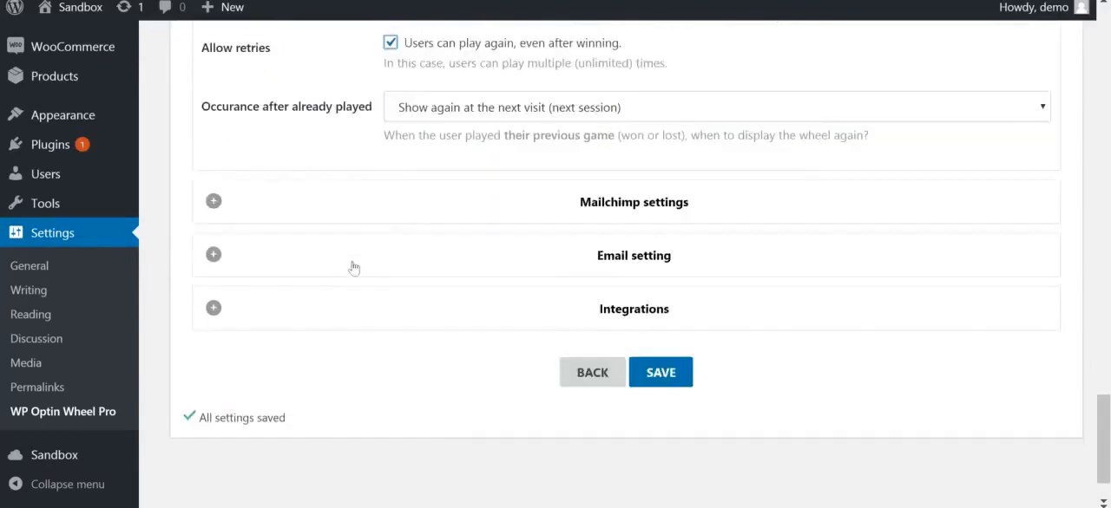
{"action": "scroll", "scroll_direction": "down", "scroll_amount": 3}
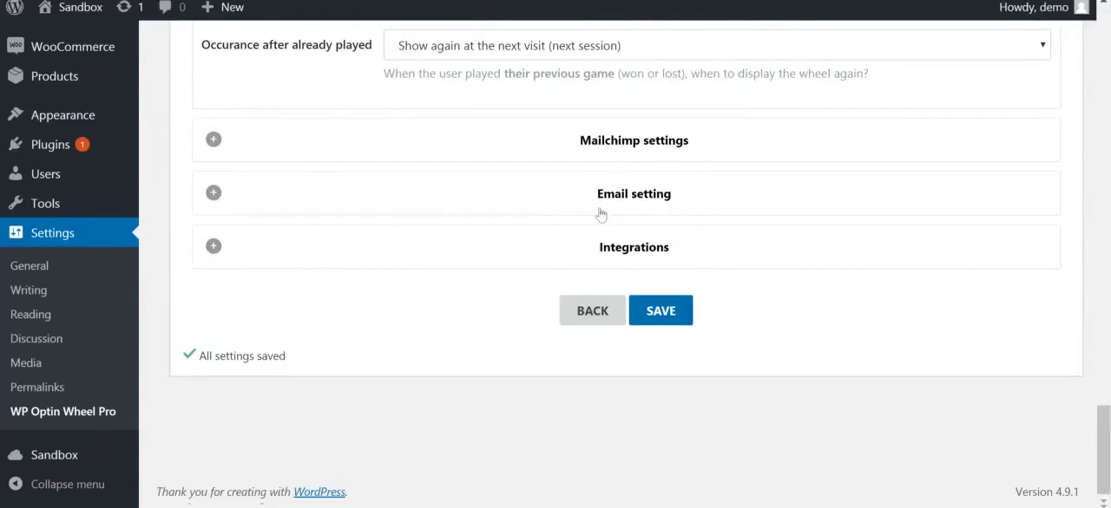
{"action": "left_click", "coordinate": [633, 194]}
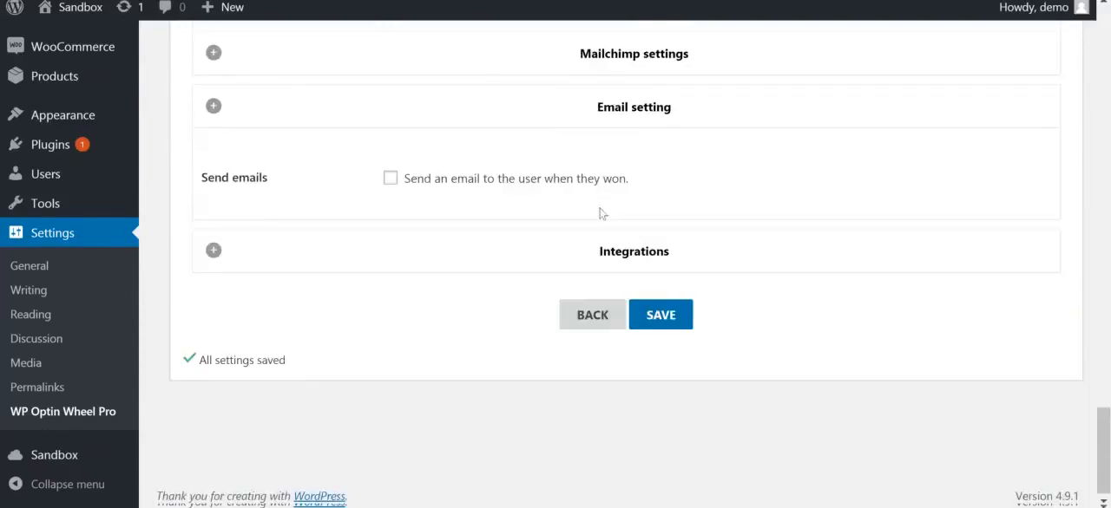
{"action": "mouse_move", "coordinate": [486, 195]}
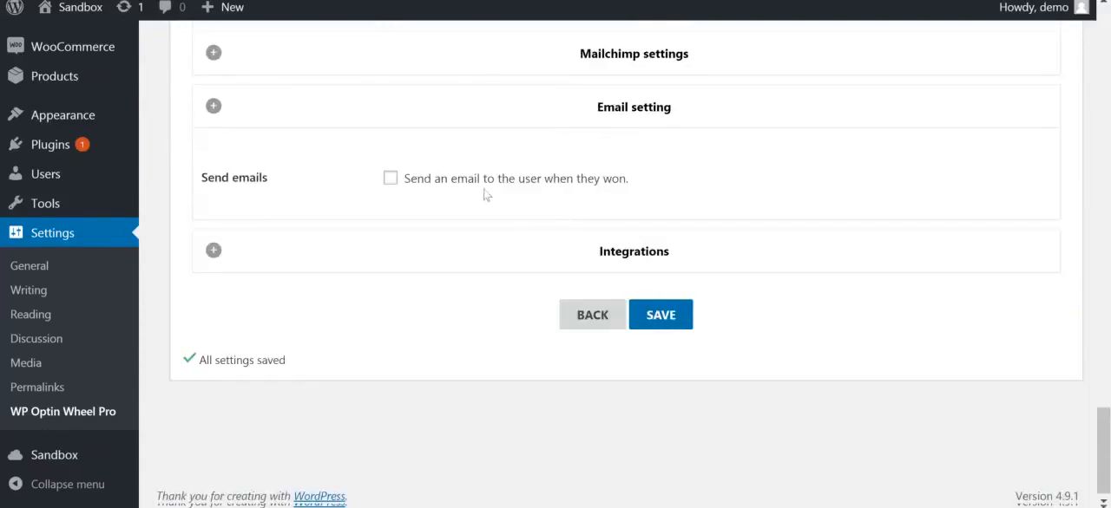
Enable 'Send emails' and 'Only inform via email' so winners get prizes by email only
{"action": "left_click", "coordinate": [390, 178]}
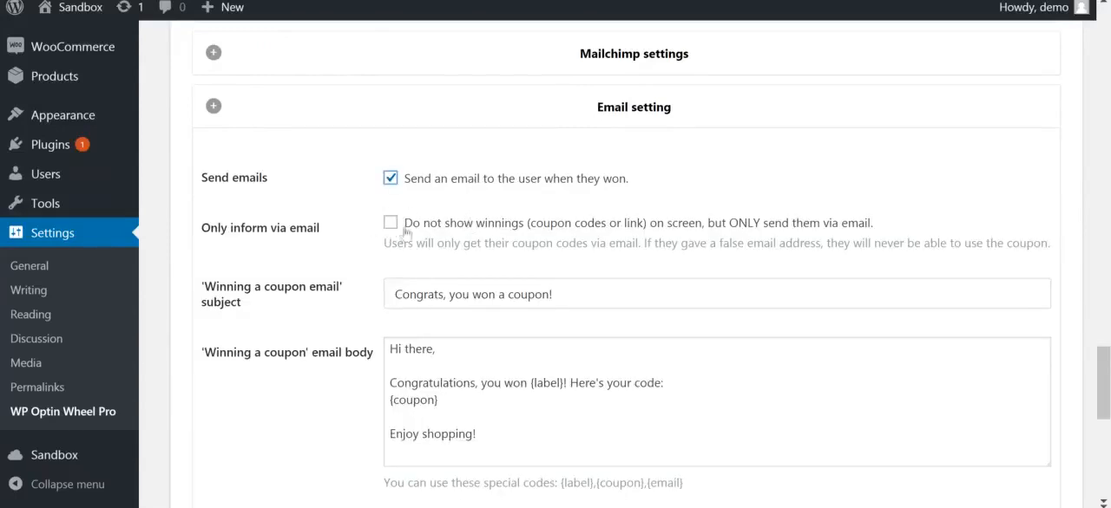
{"action": "left_click", "coordinate": [390, 222]}
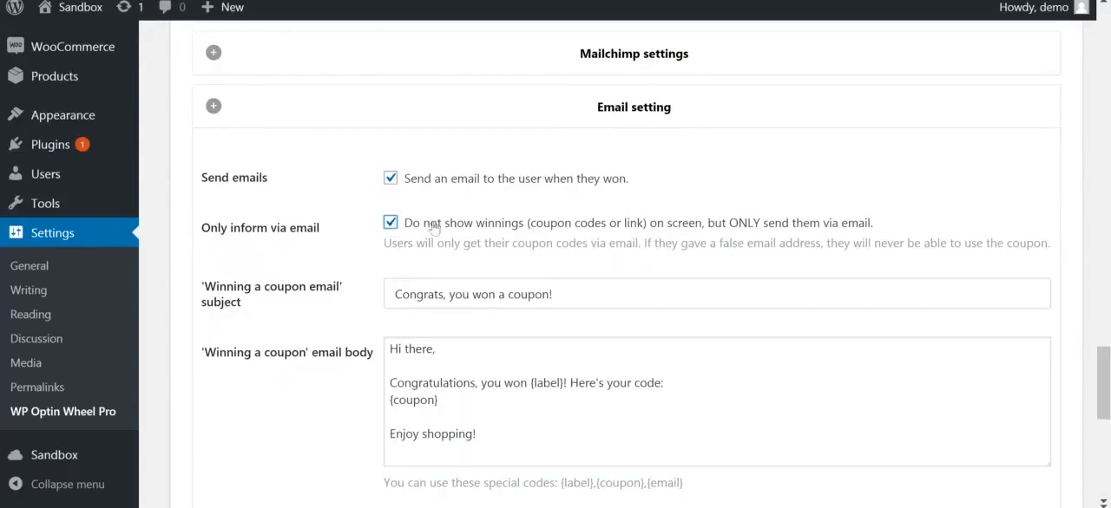
{"action": "scroll", "scroll_direction": "down", "scroll_amount": 3}
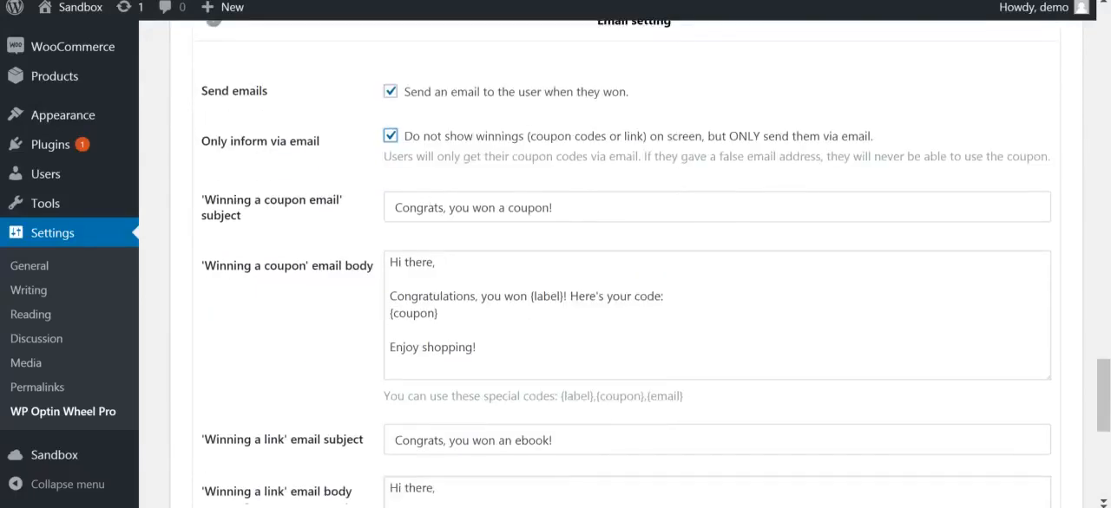
{"action": "scroll", "scroll_direction": "down", "scroll_amount": 3}
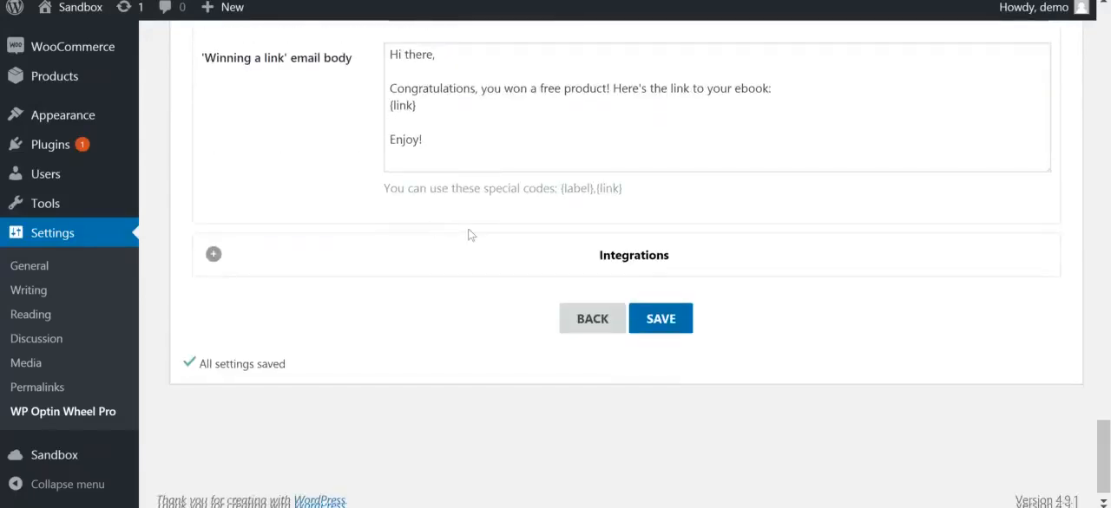
Review the Zapier Optin and Play webhook URLs under Integrations and save Sandbox Wheel
{"action": "left_click", "coordinate": [213, 254]}
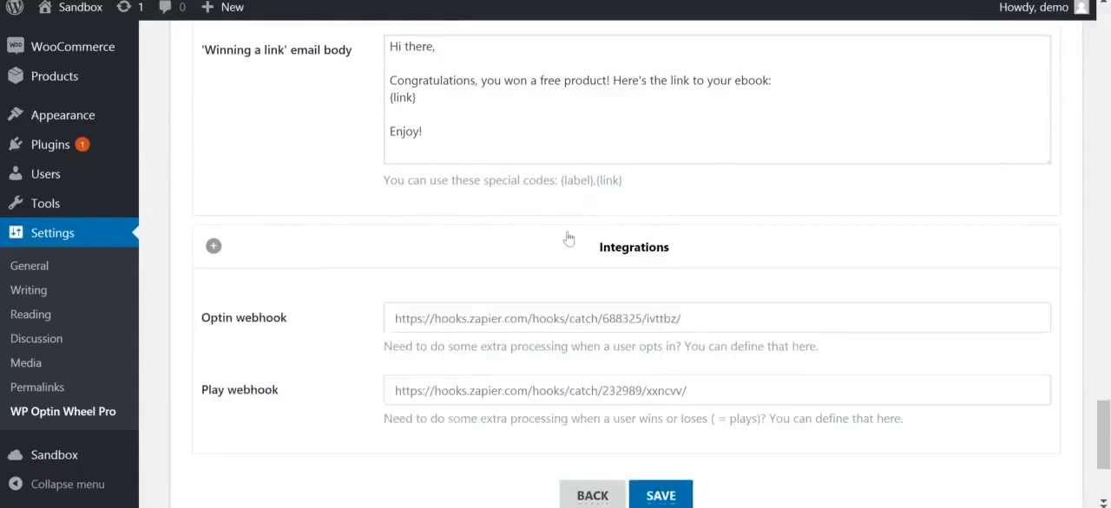
{"action": "left_click", "coordinate": [660, 495]}
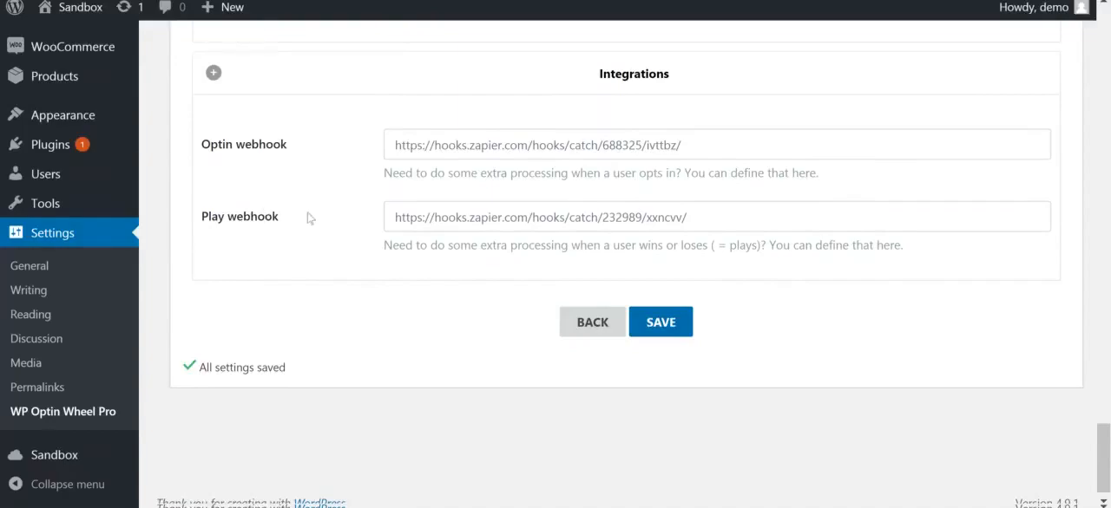
{"action": "left_click", "coordinate": [659, 322]}
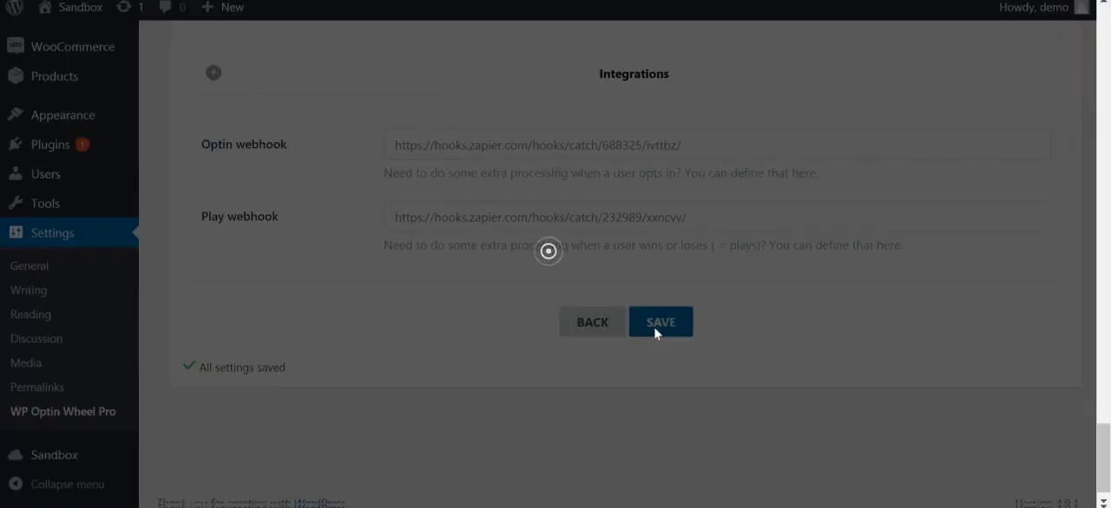
{"action": "left_click", "coordinate": [659, 322]}
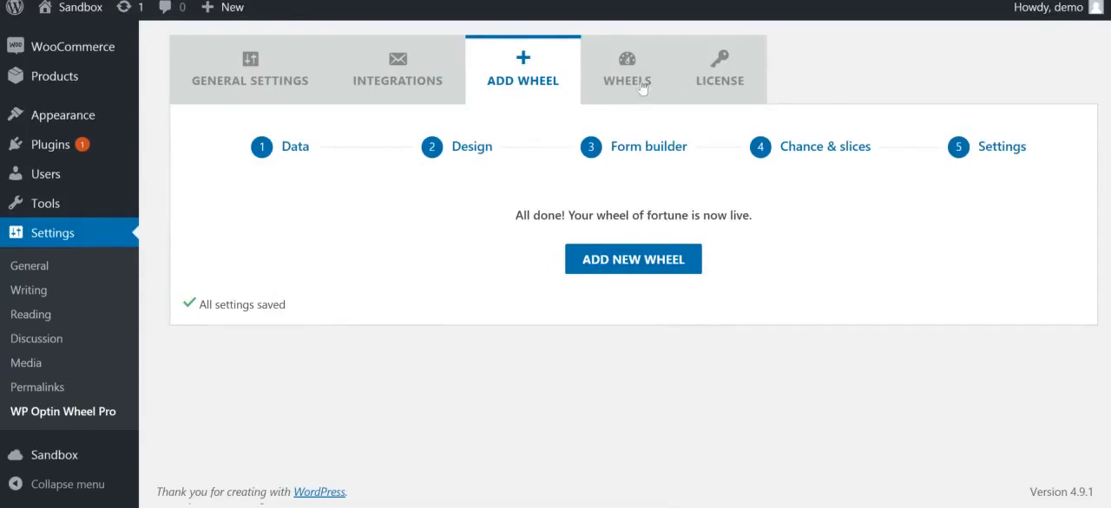
Check Sandbox Wheel (19)'s stats in the Wheels list and keep it marked Active
{"action": "left_click", "coordinate": [626, 67]}
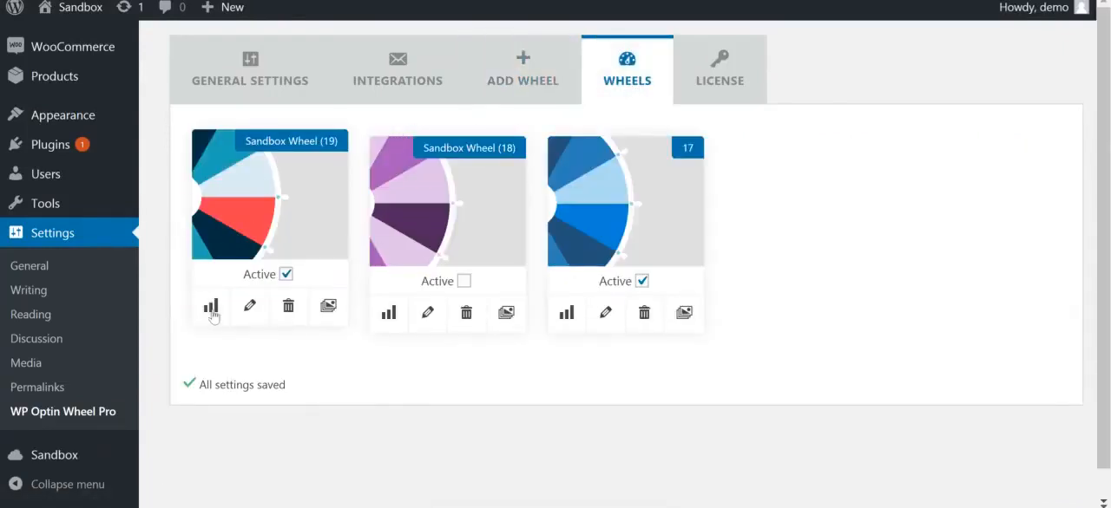
{"action": "left_click", "coordinate": [210, 313]}
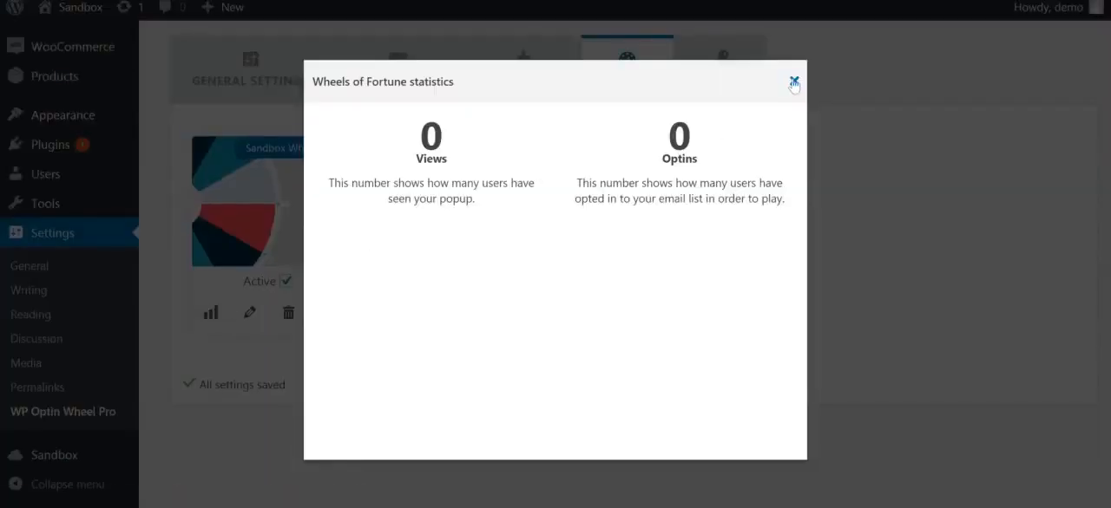
{"action": "left_click", "coordinate": [792, 83]}
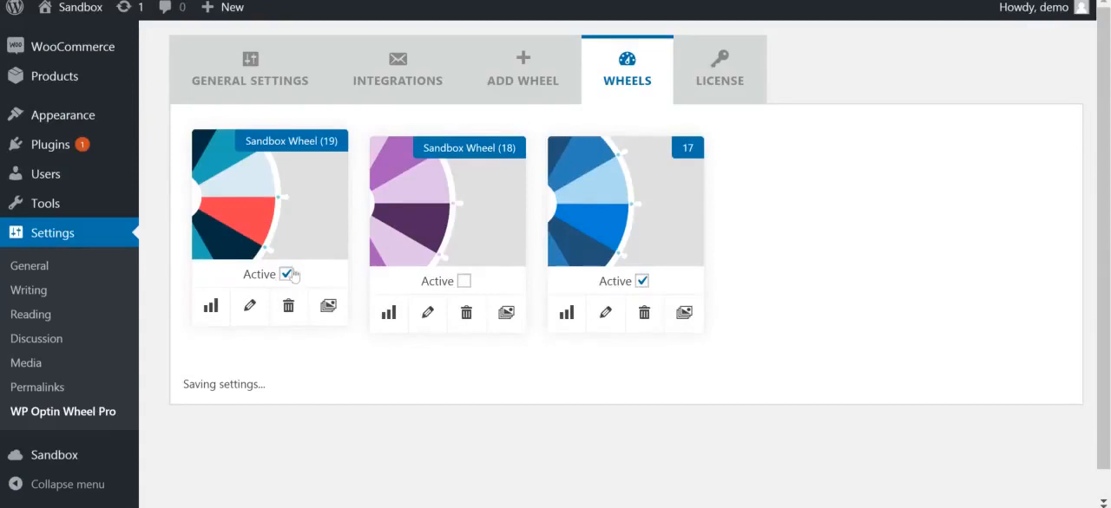
{"action": "left_click", "coordinate": [286, 273]}
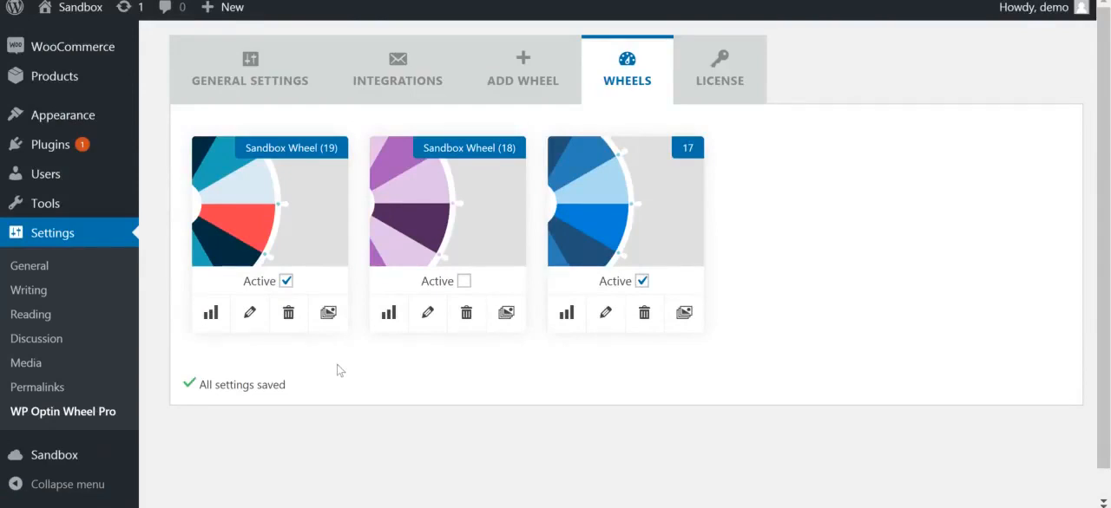
{"action": "mouse_move", "coordinate": [334, 225]}
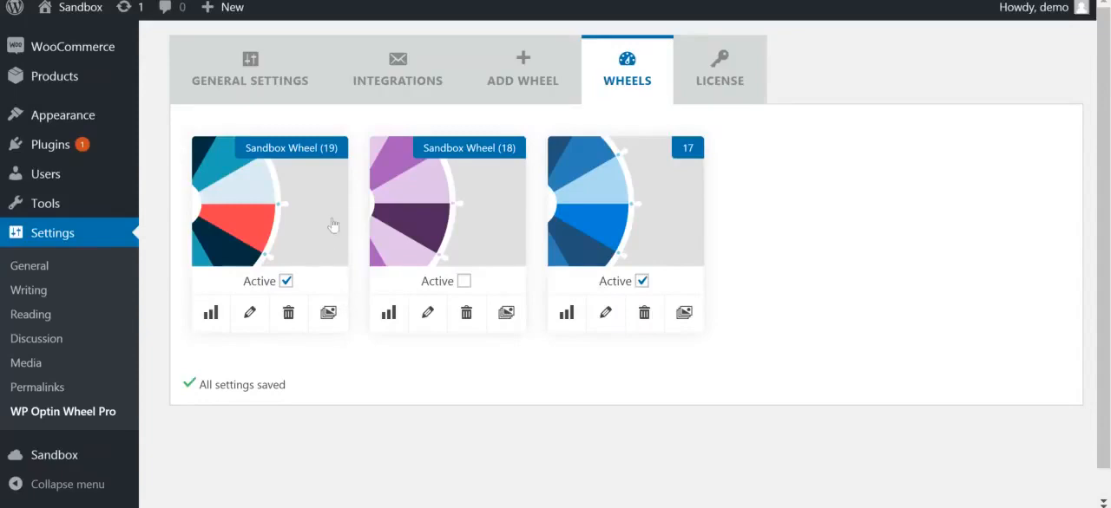